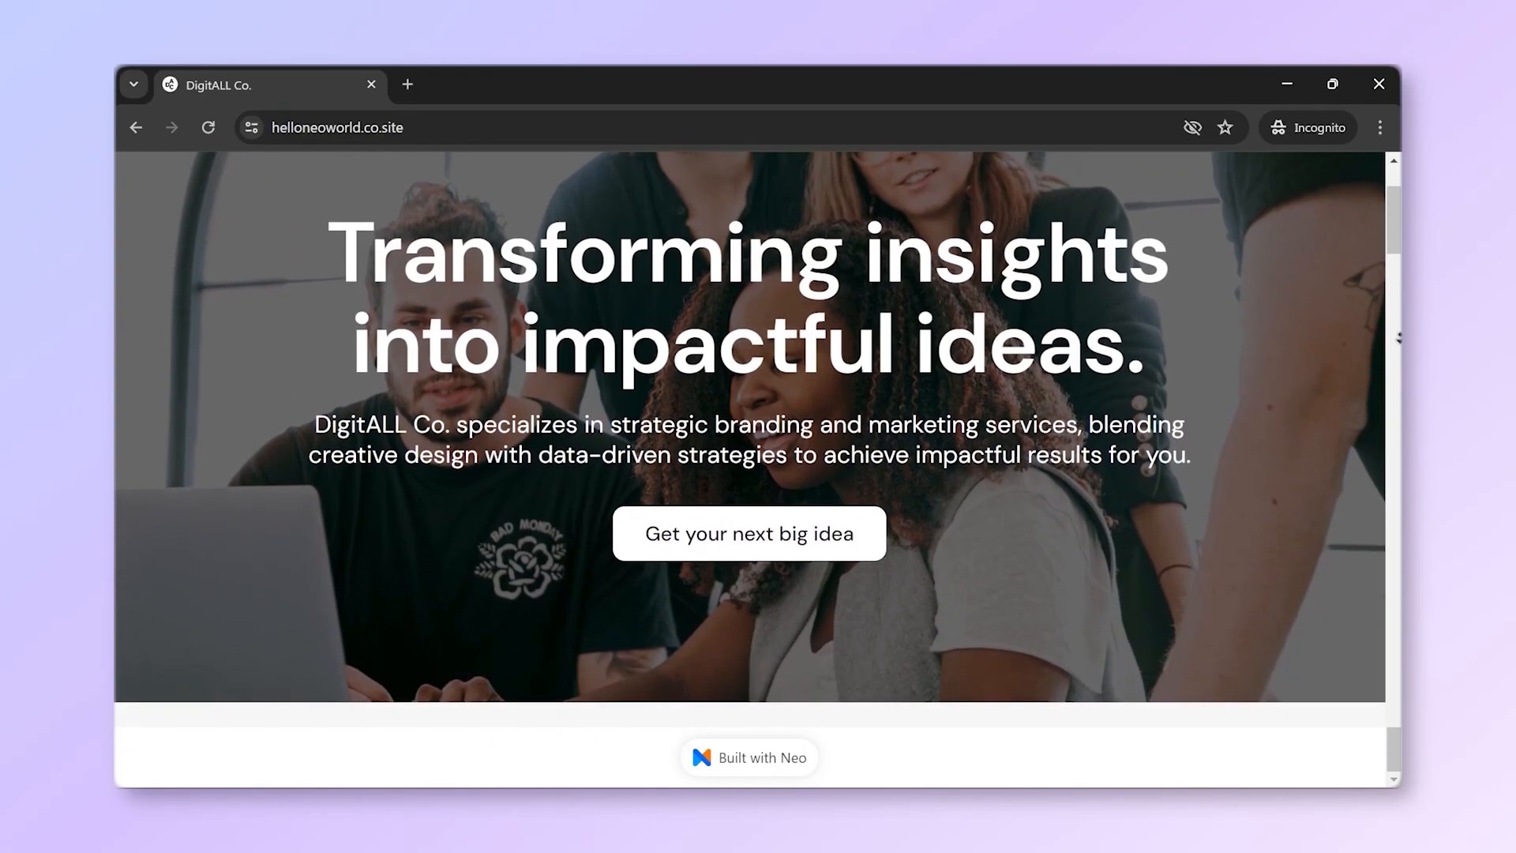
# Scroll through the published DigitALL Co. site before heading to the Neo homepage.
pyautogui.scroll(-3)
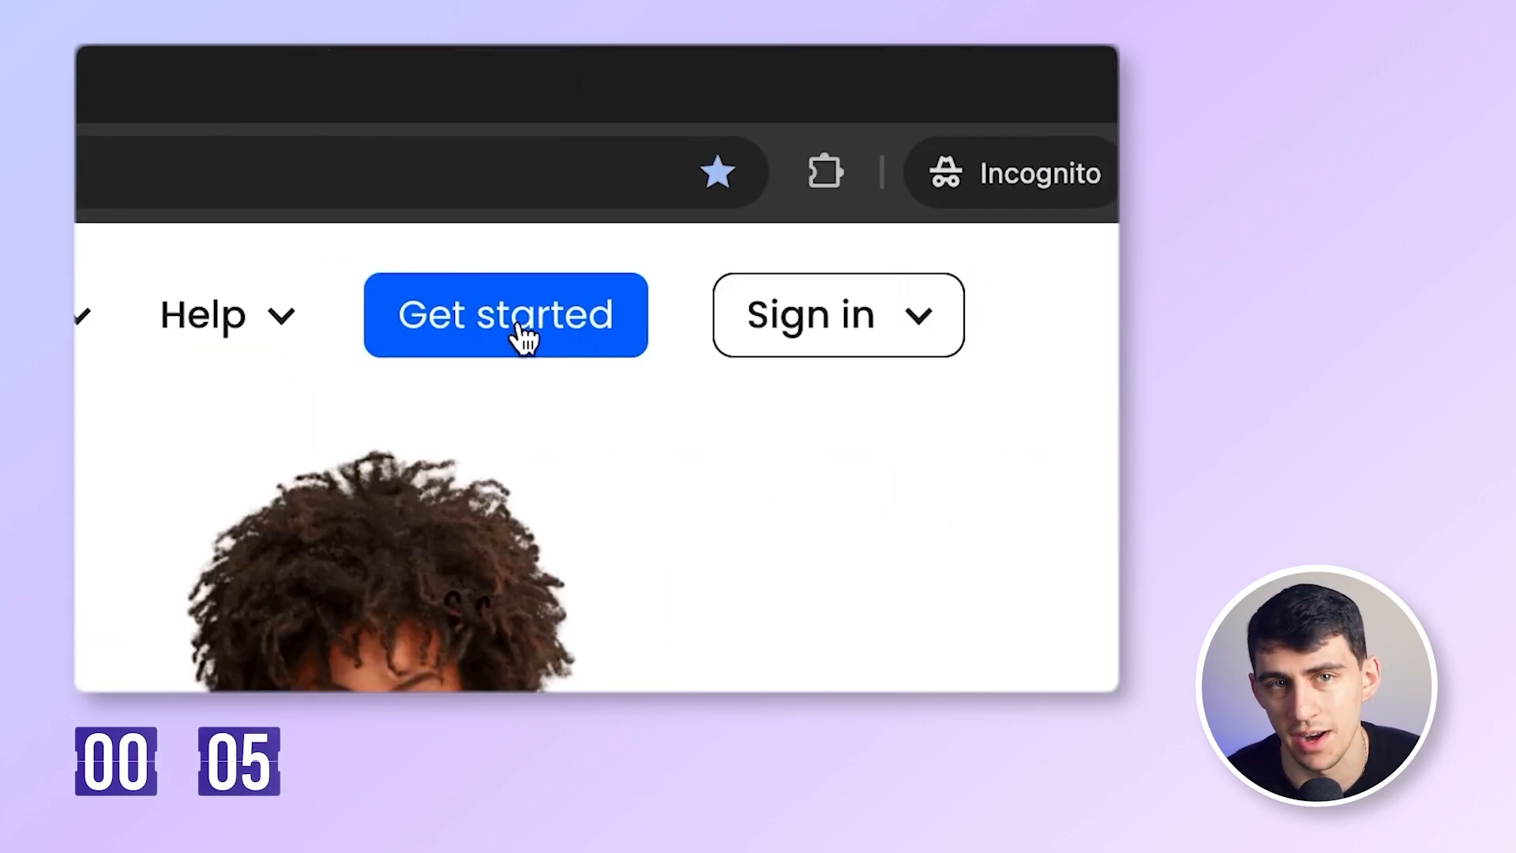
# Start signup with 'I need a new domain name' and search for 'demetri panici'.
pyautogui.click(505, 314)
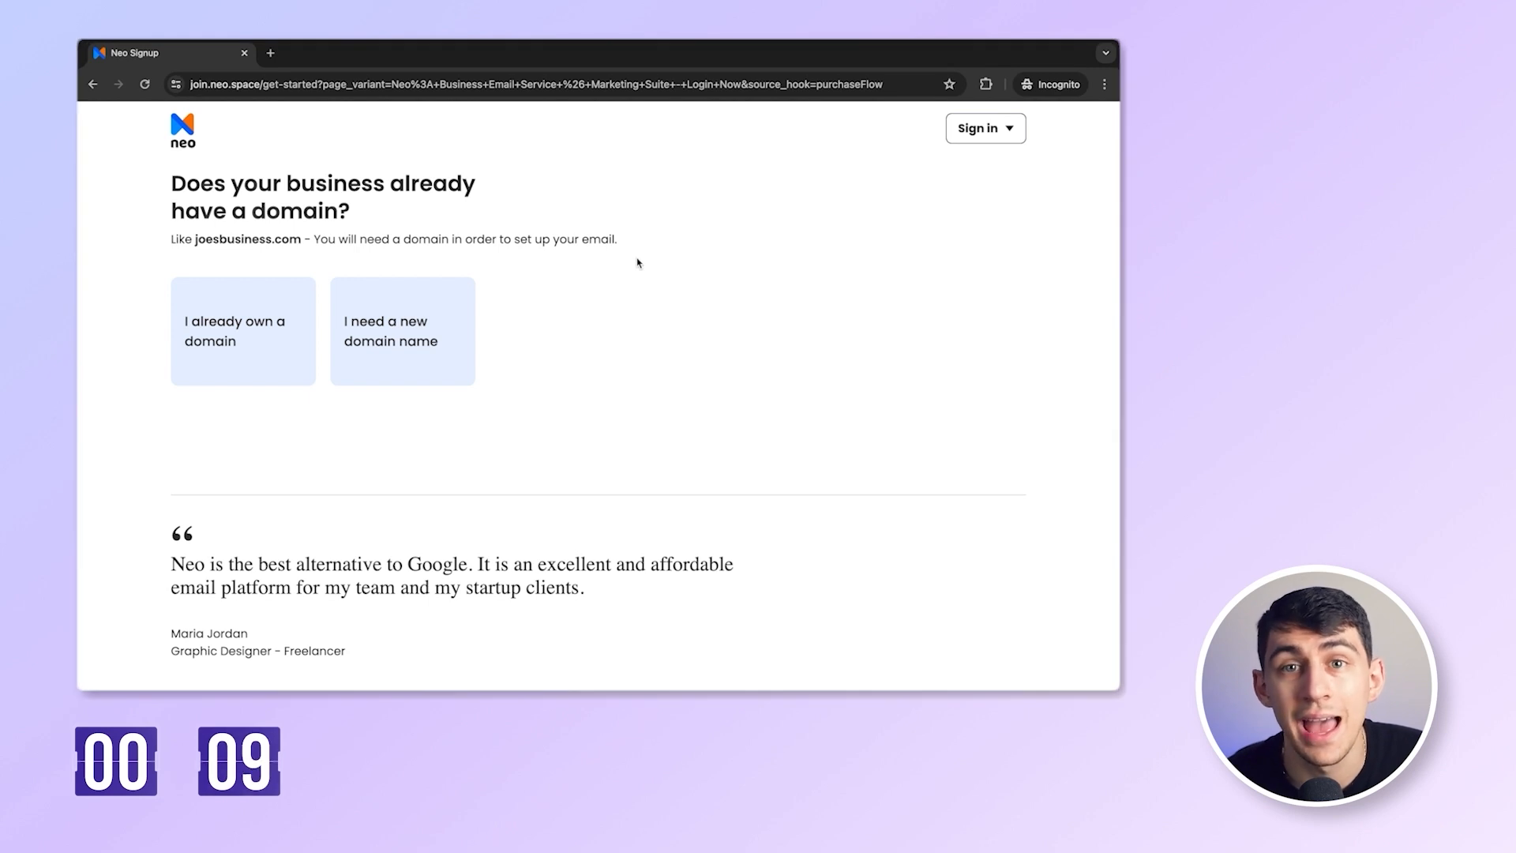
pyautogui.click(243, 330)
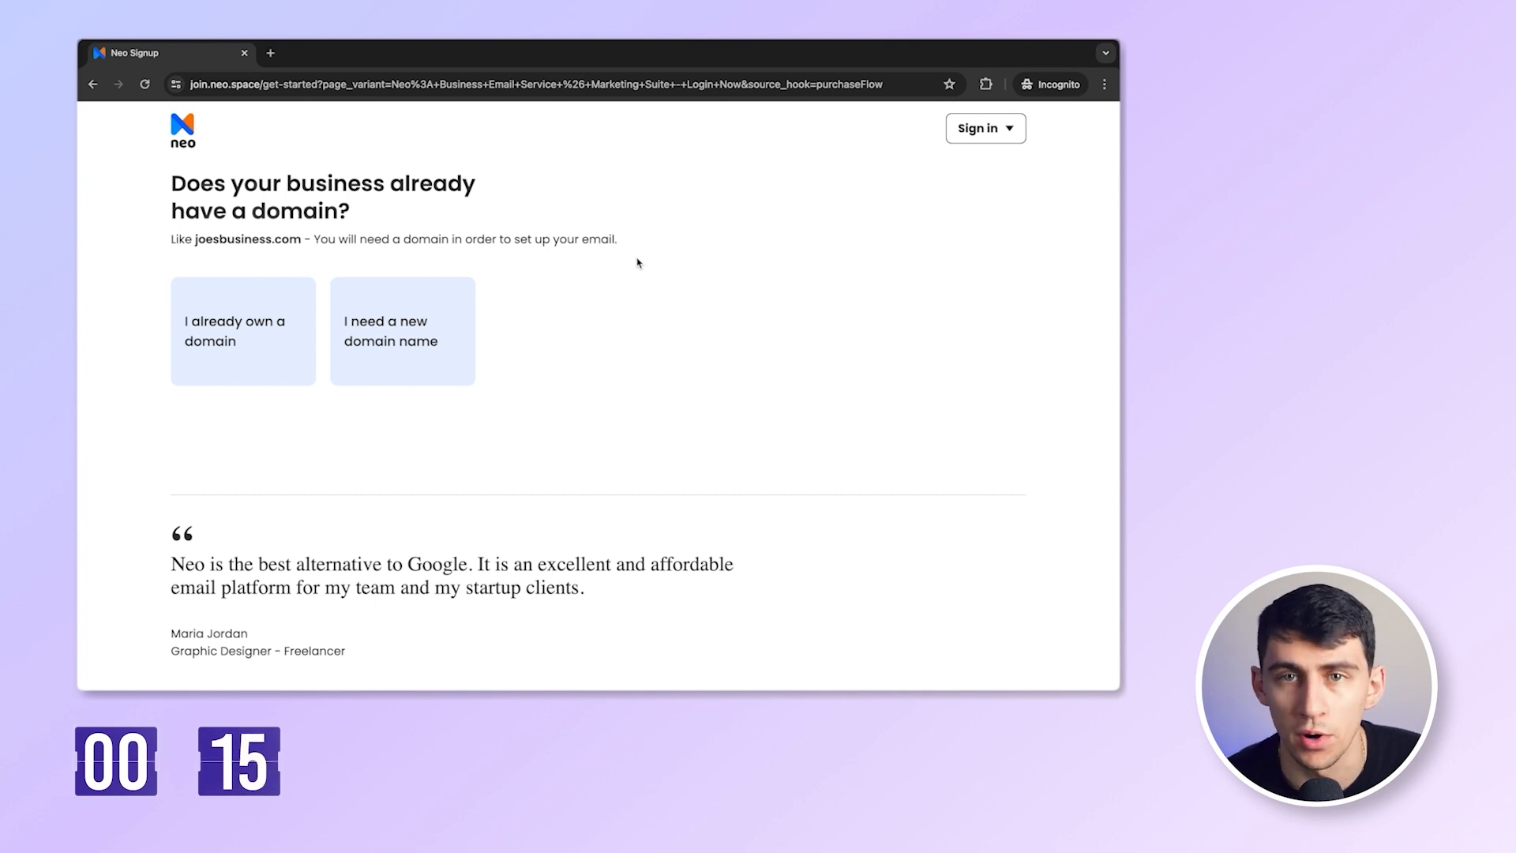
pyautogui.click(401, 330)
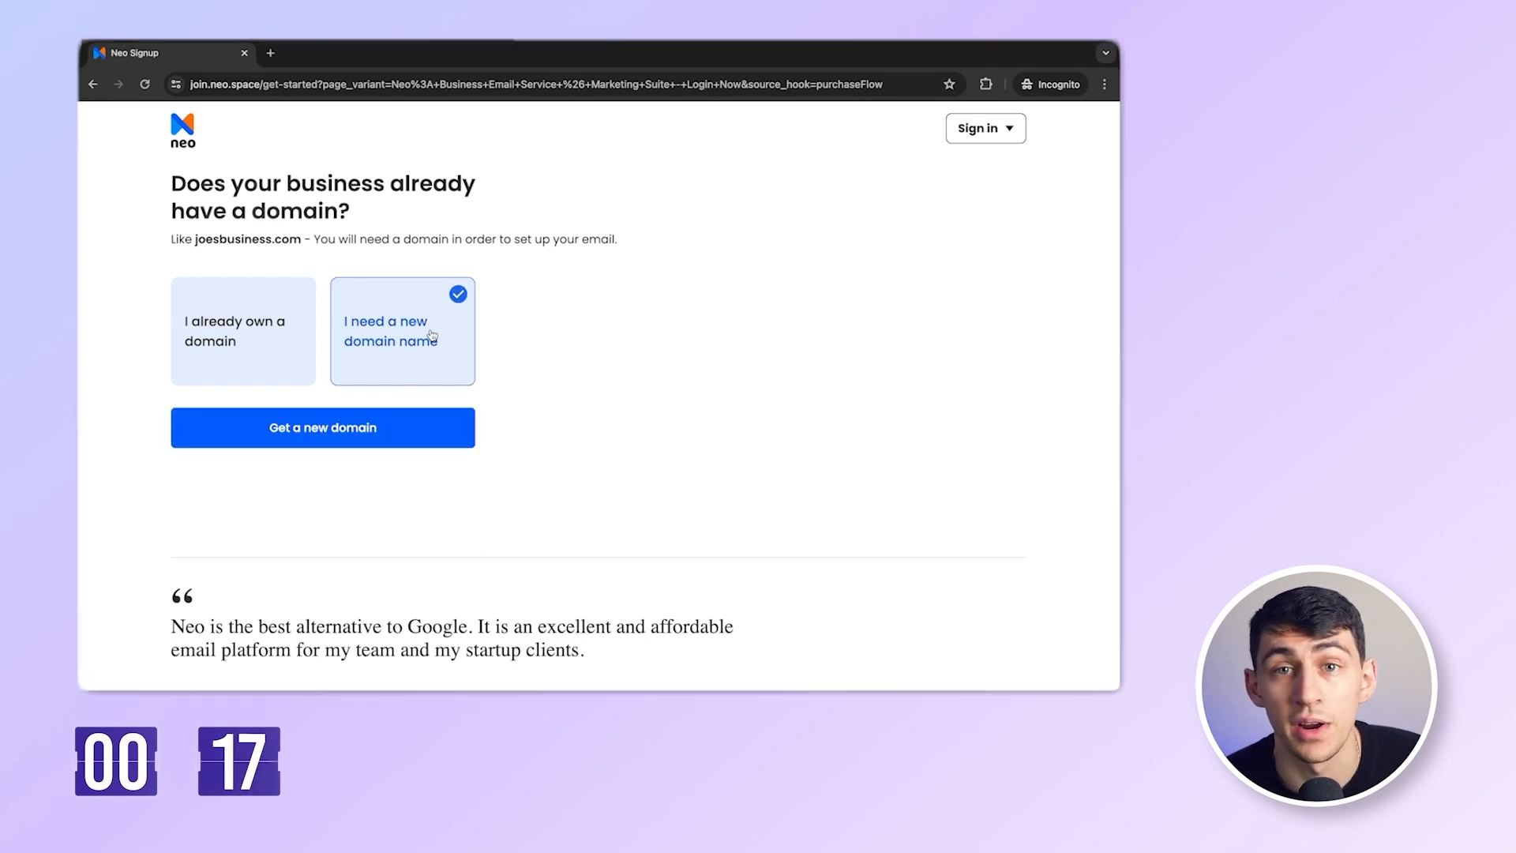
pyautogui.click(322, 427)
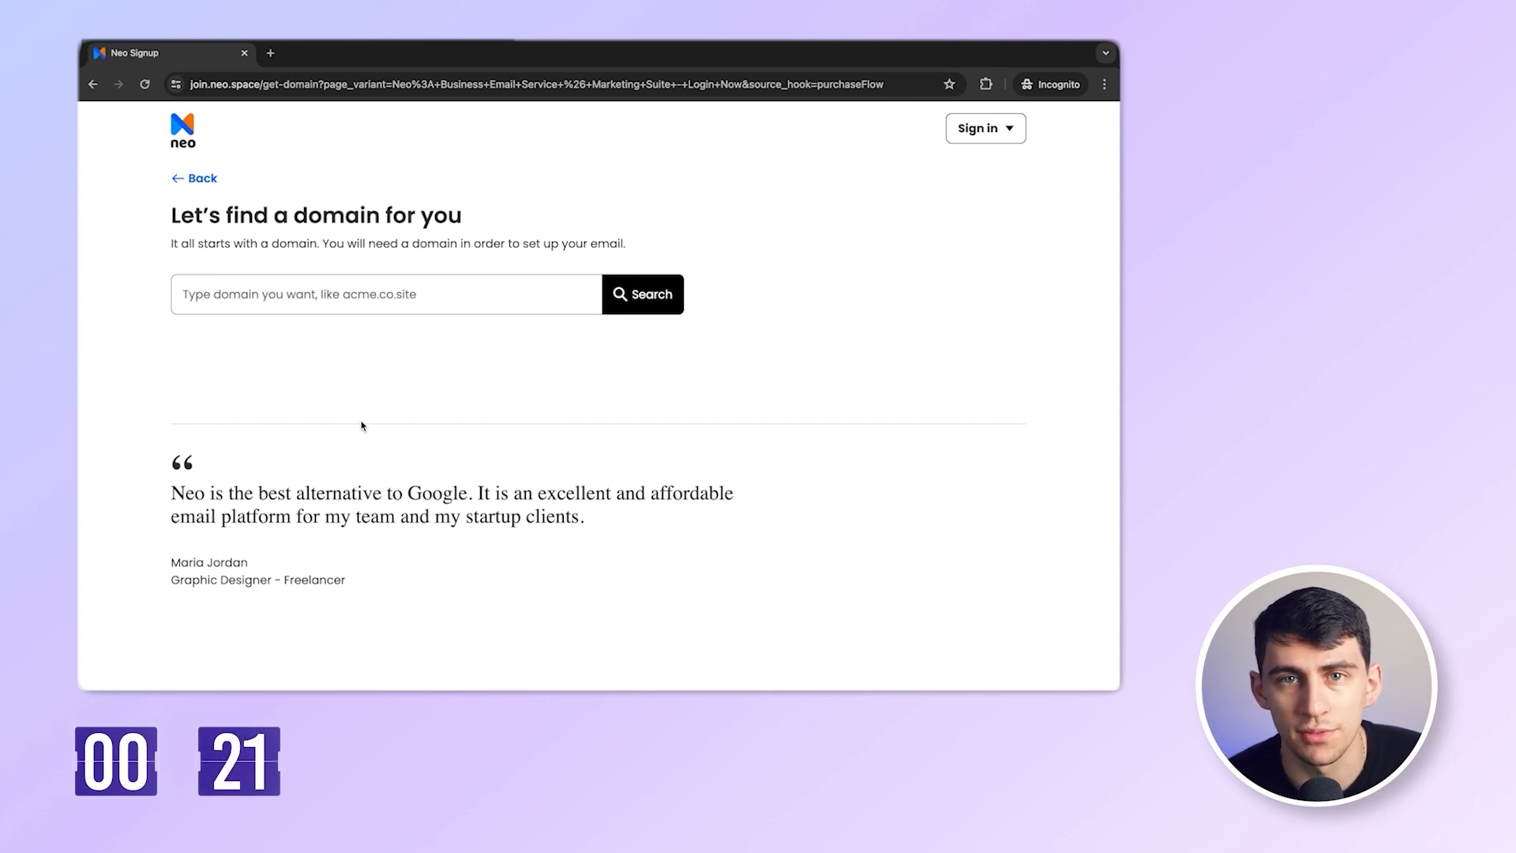
pyautogui.write('demetri panici')
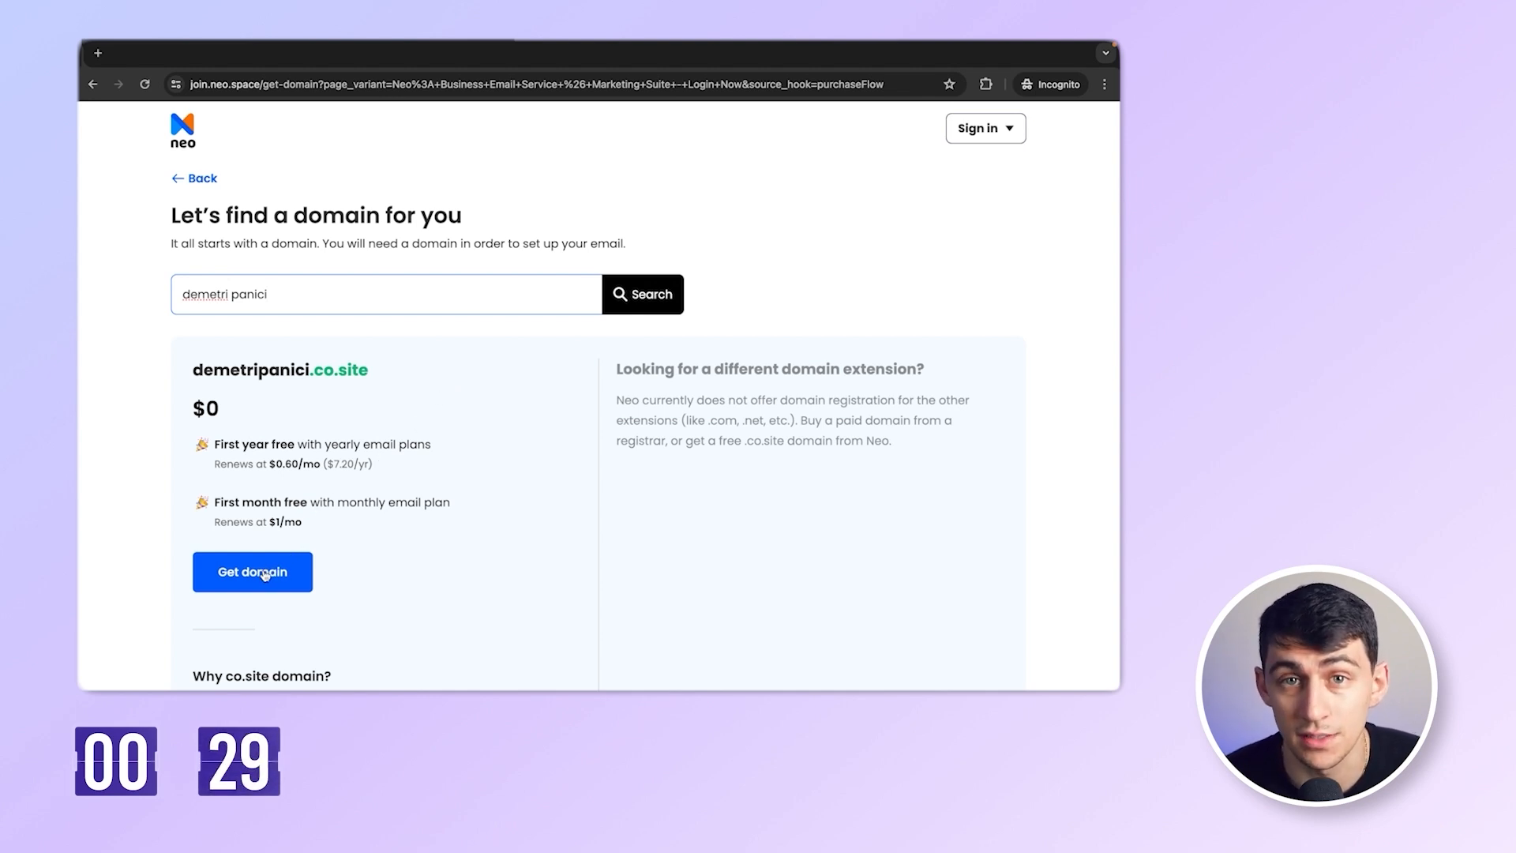
pyautogui.click(251, 572)
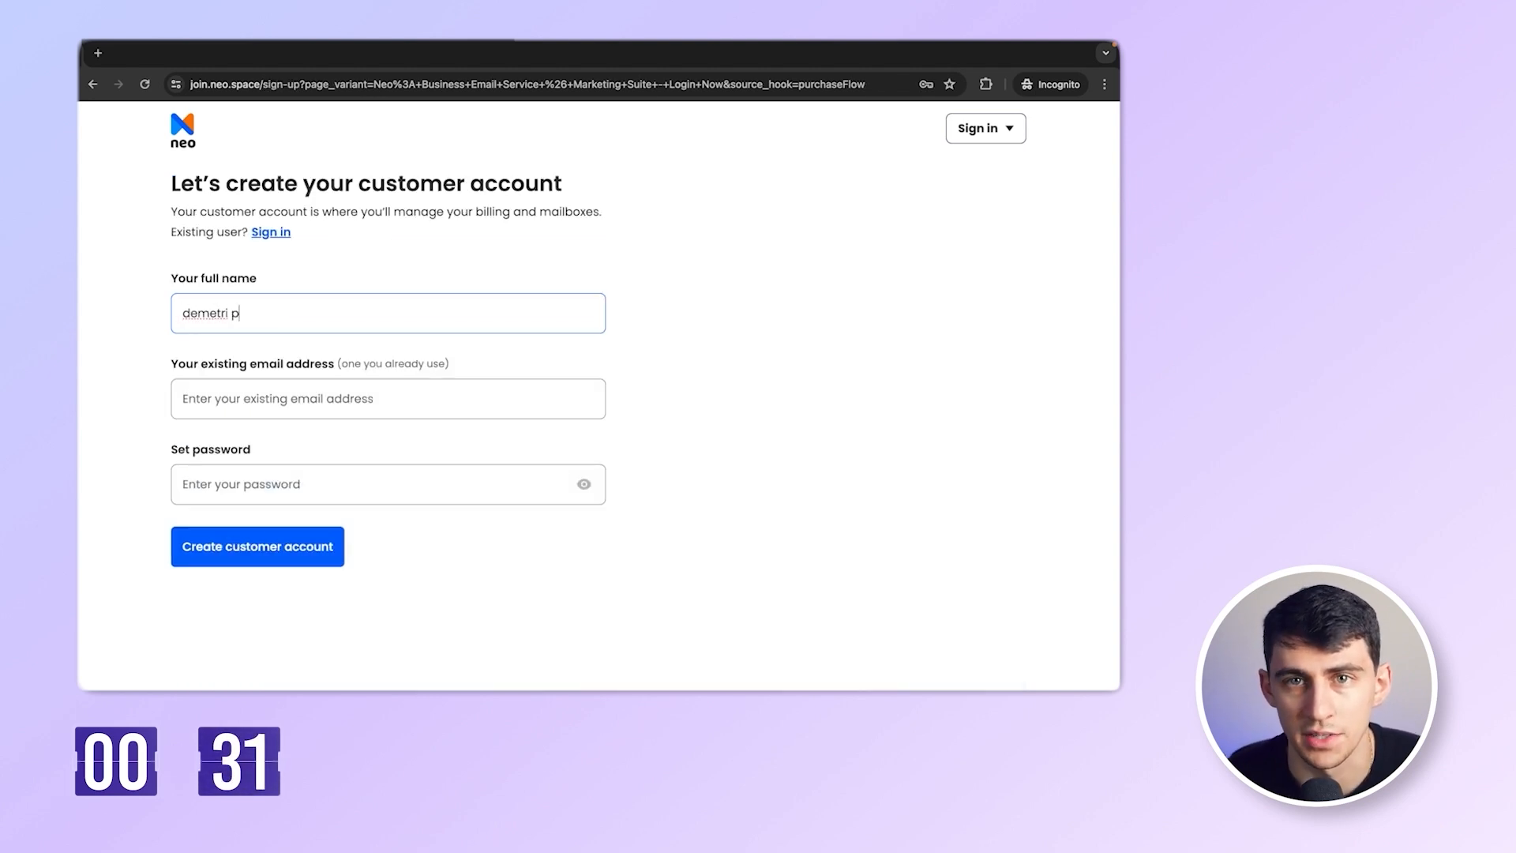
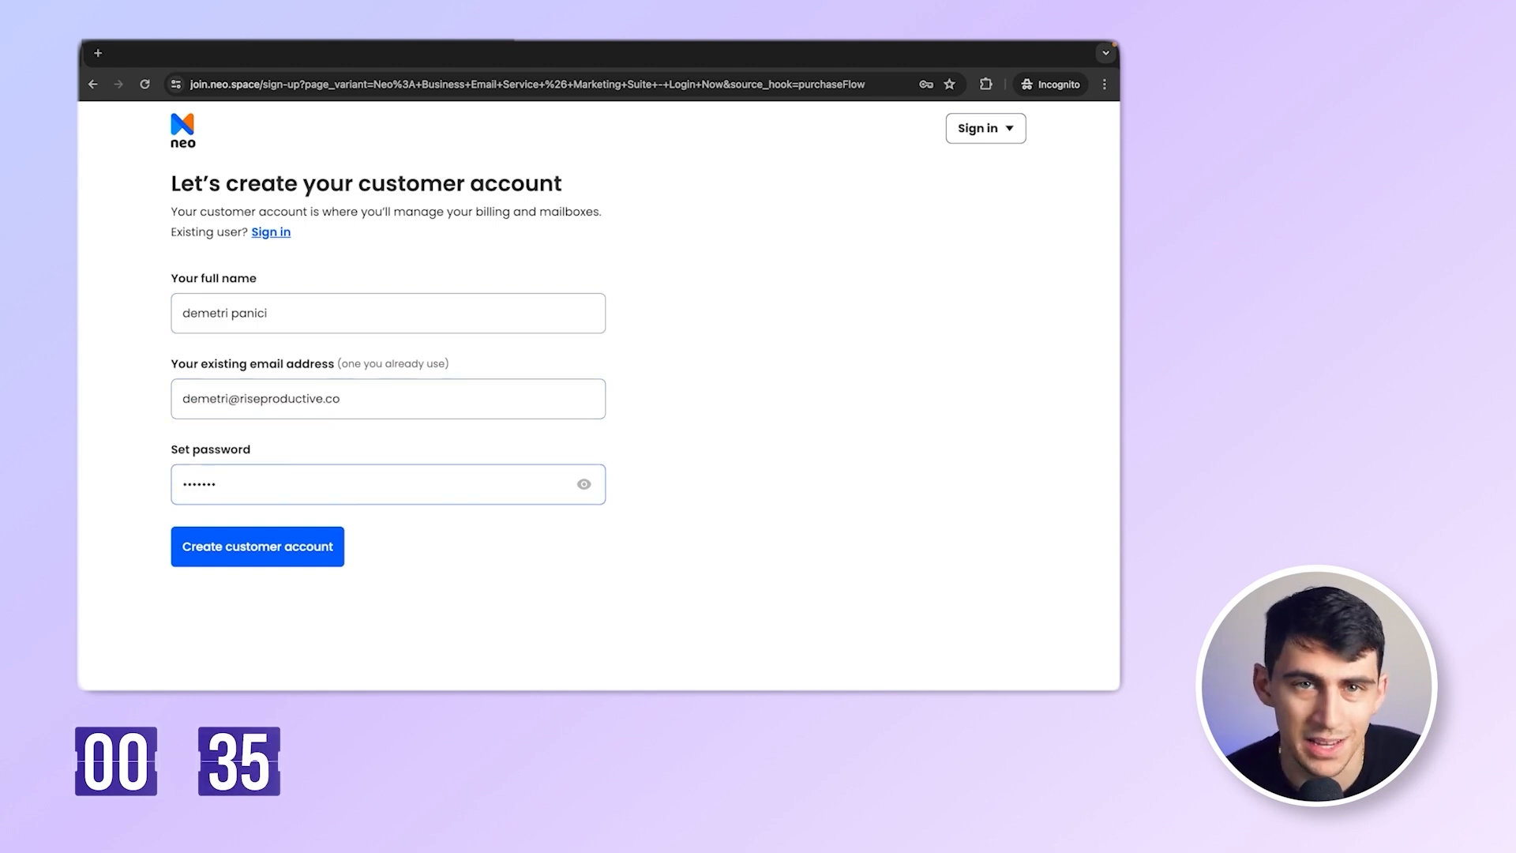
pyautogui.click(258, 546)
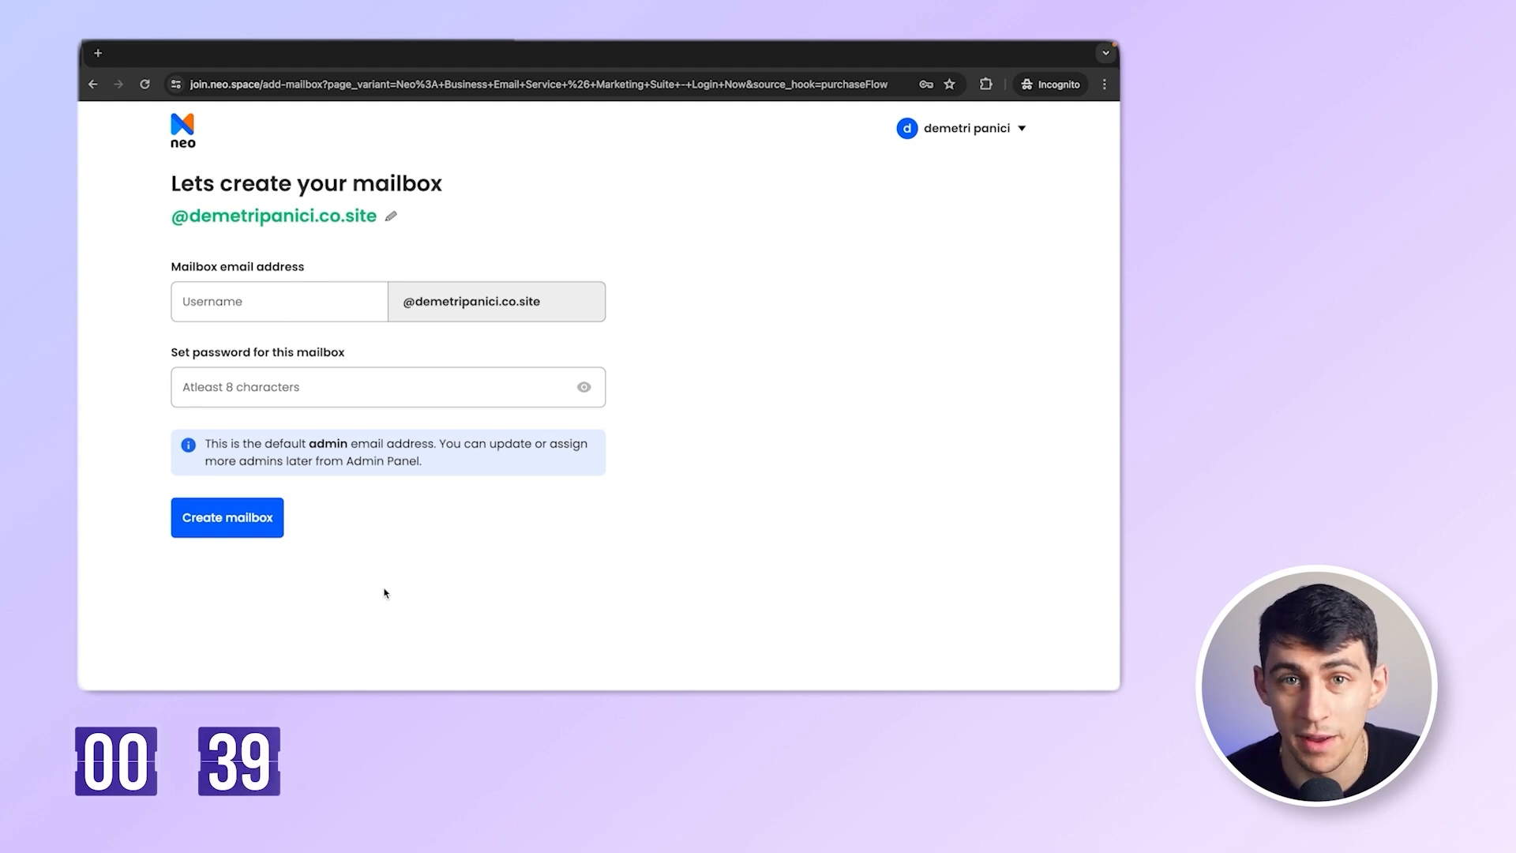
pyautogui.click(278, 300)
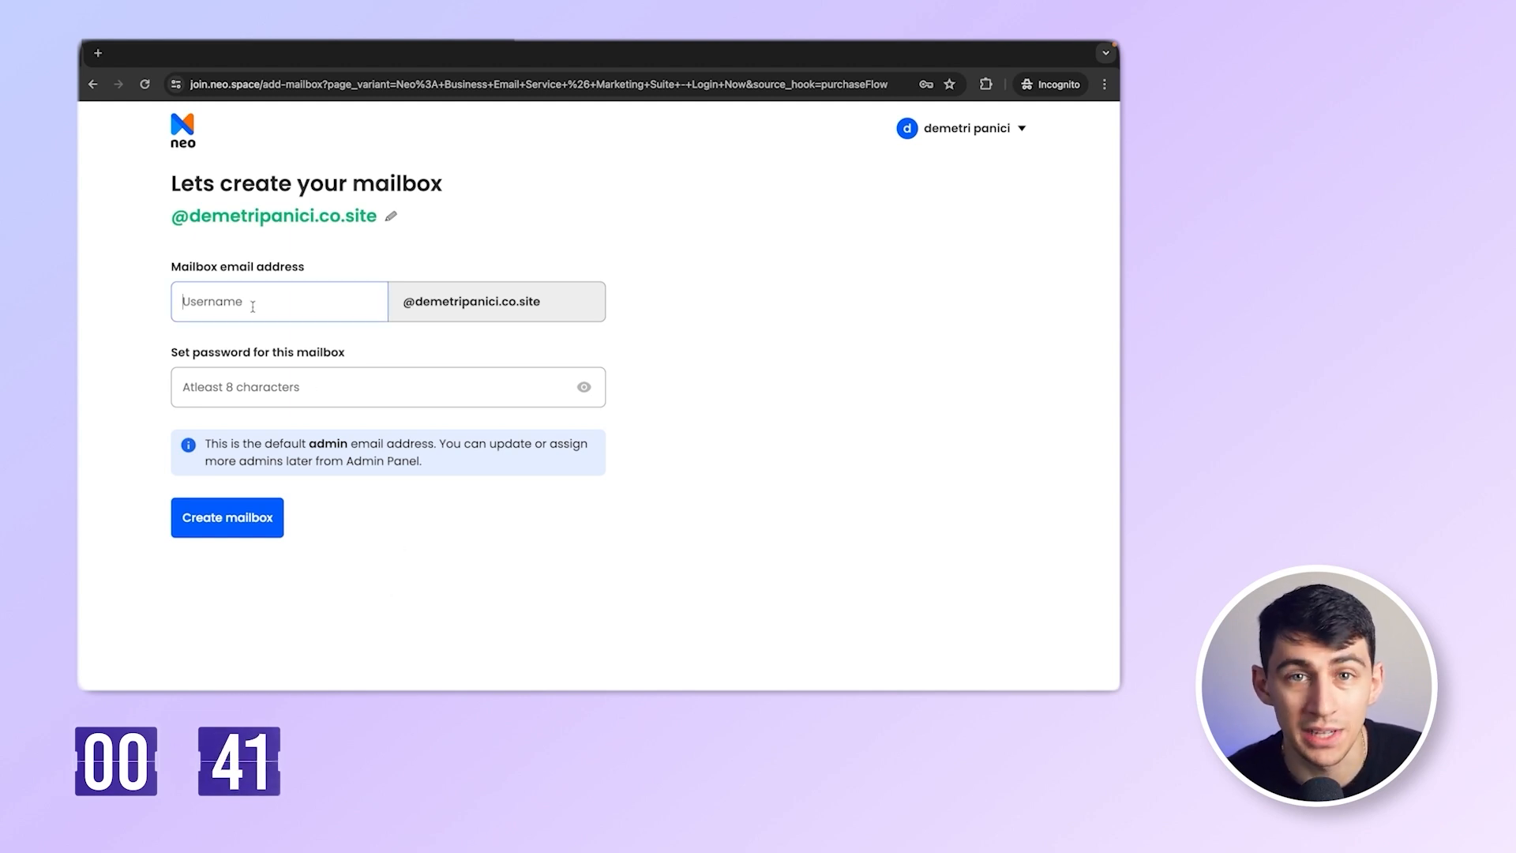
pyautogui.write('contact')
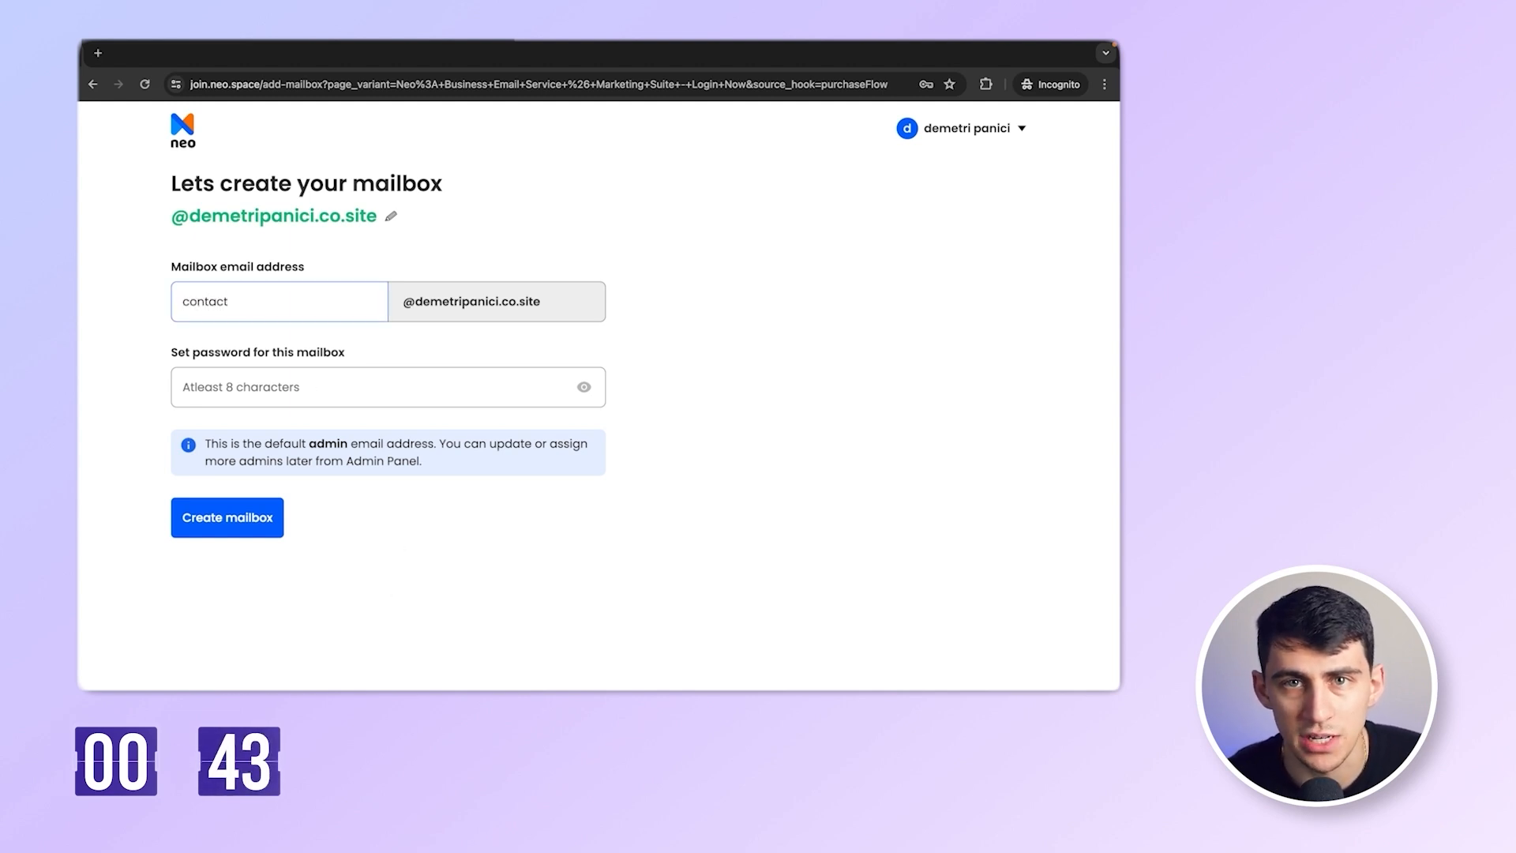
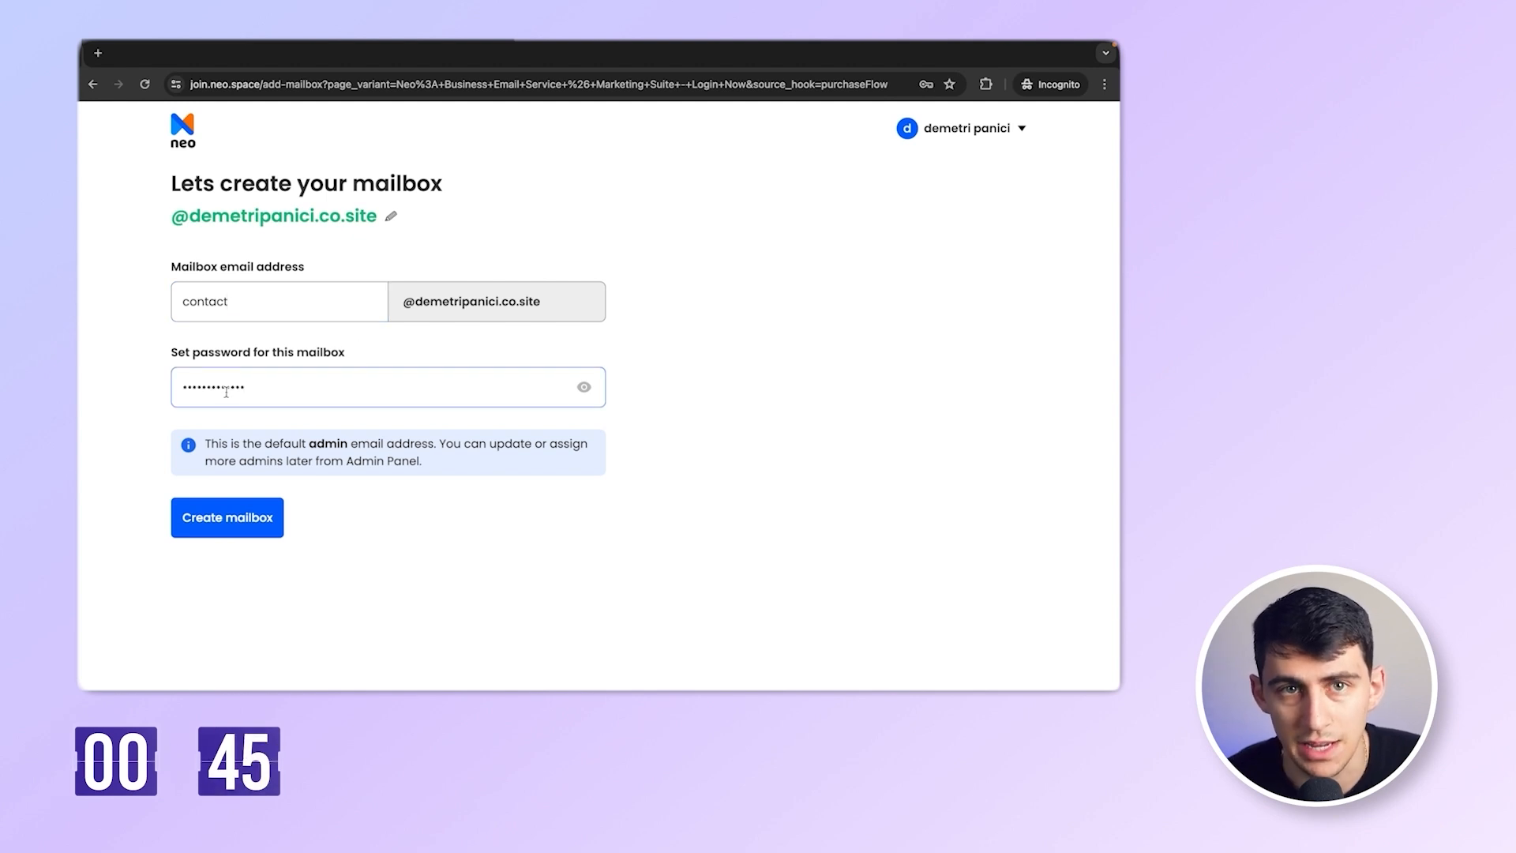
pyautogui.click(227, 518)
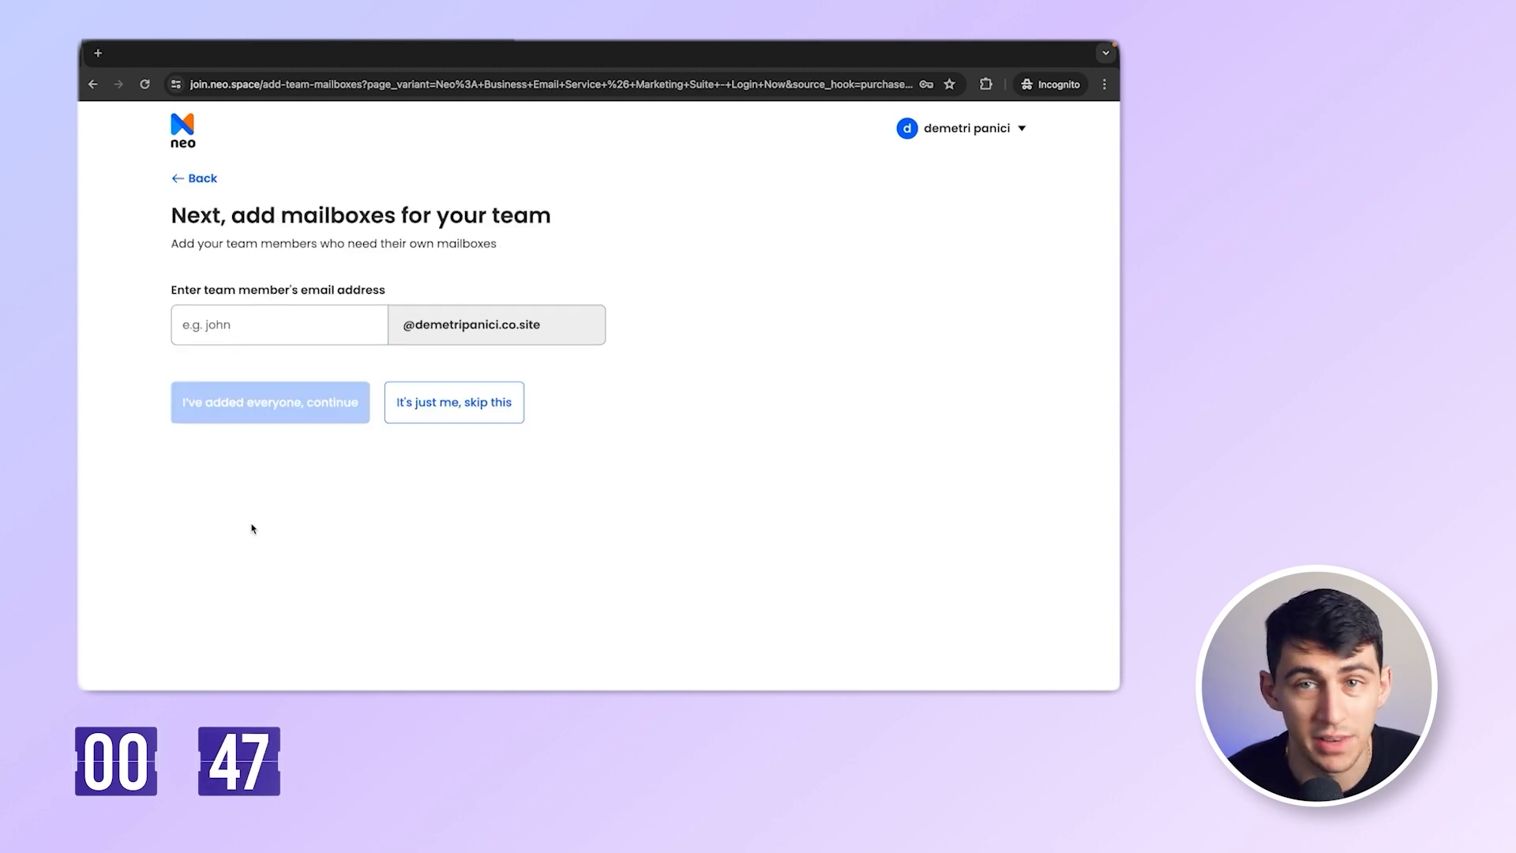
# Skip adding team member and general business mailboxes.
pyautogui.click(453, 403)
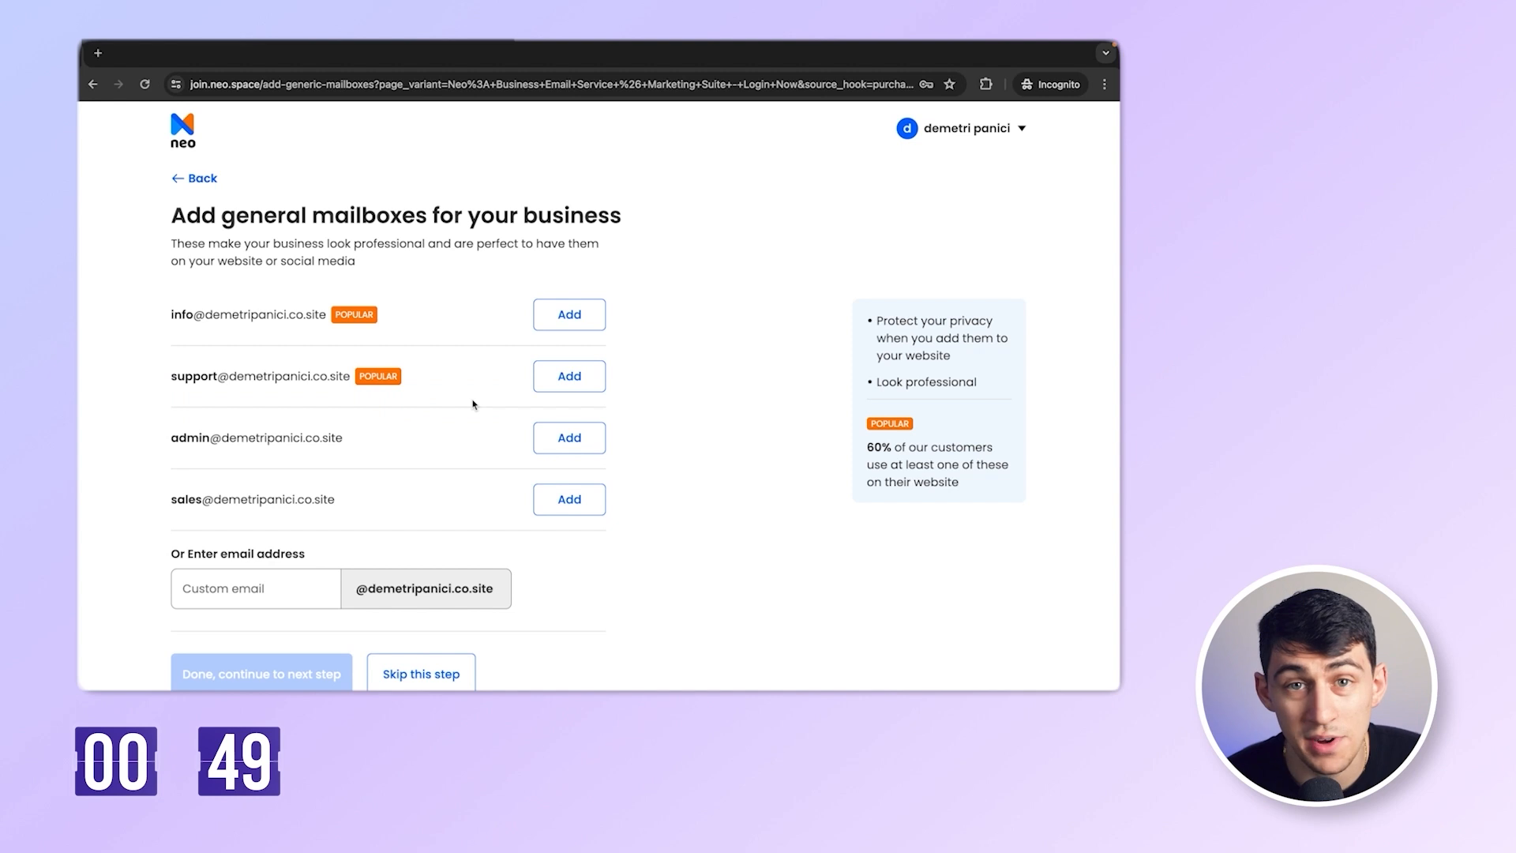
pyautogui.scroll(-3)
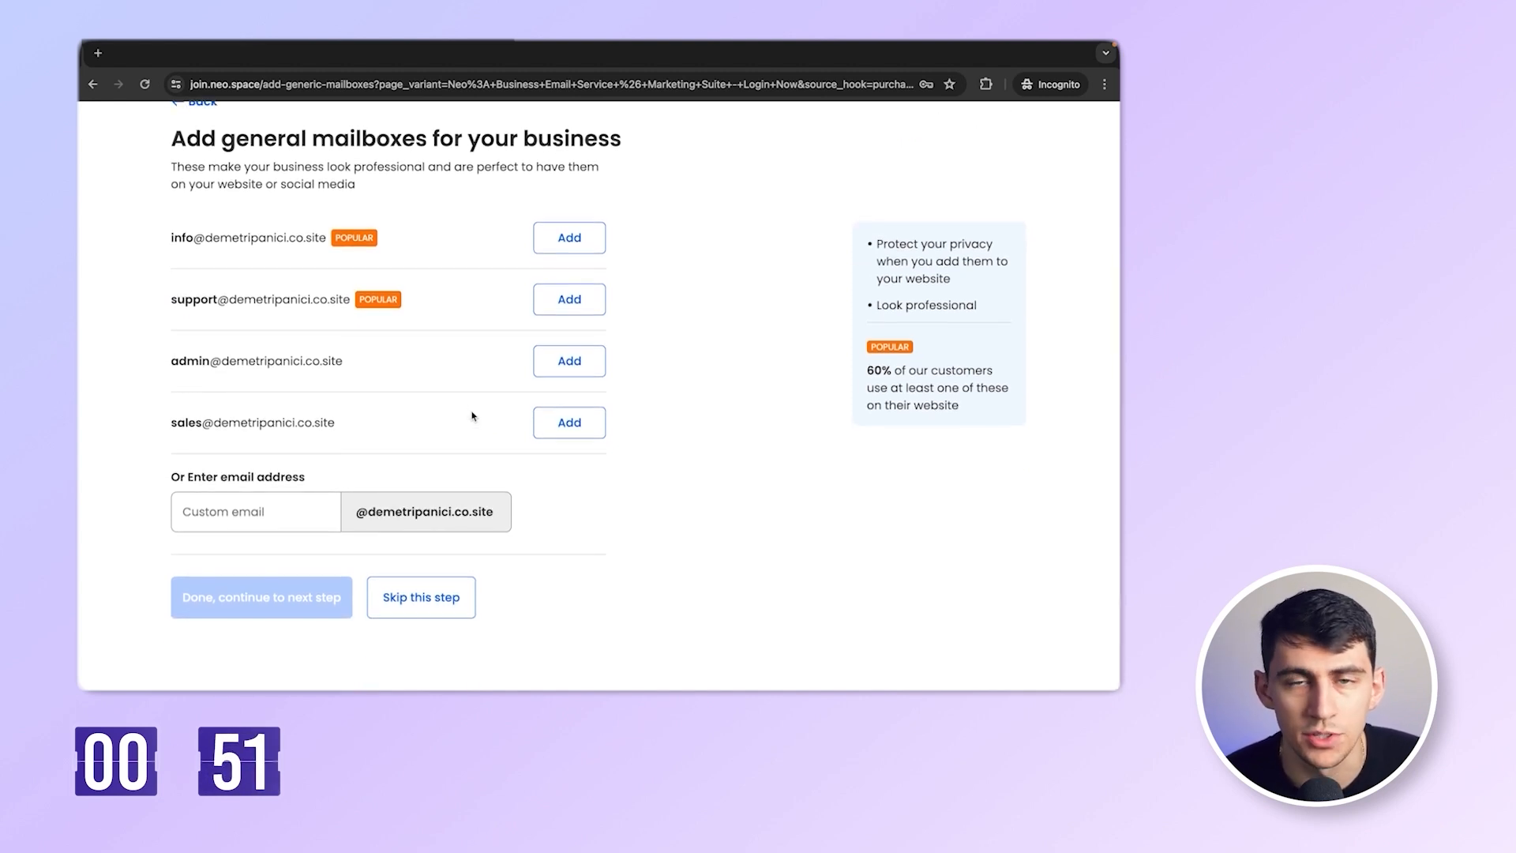
pyautogui.click(420, 597)
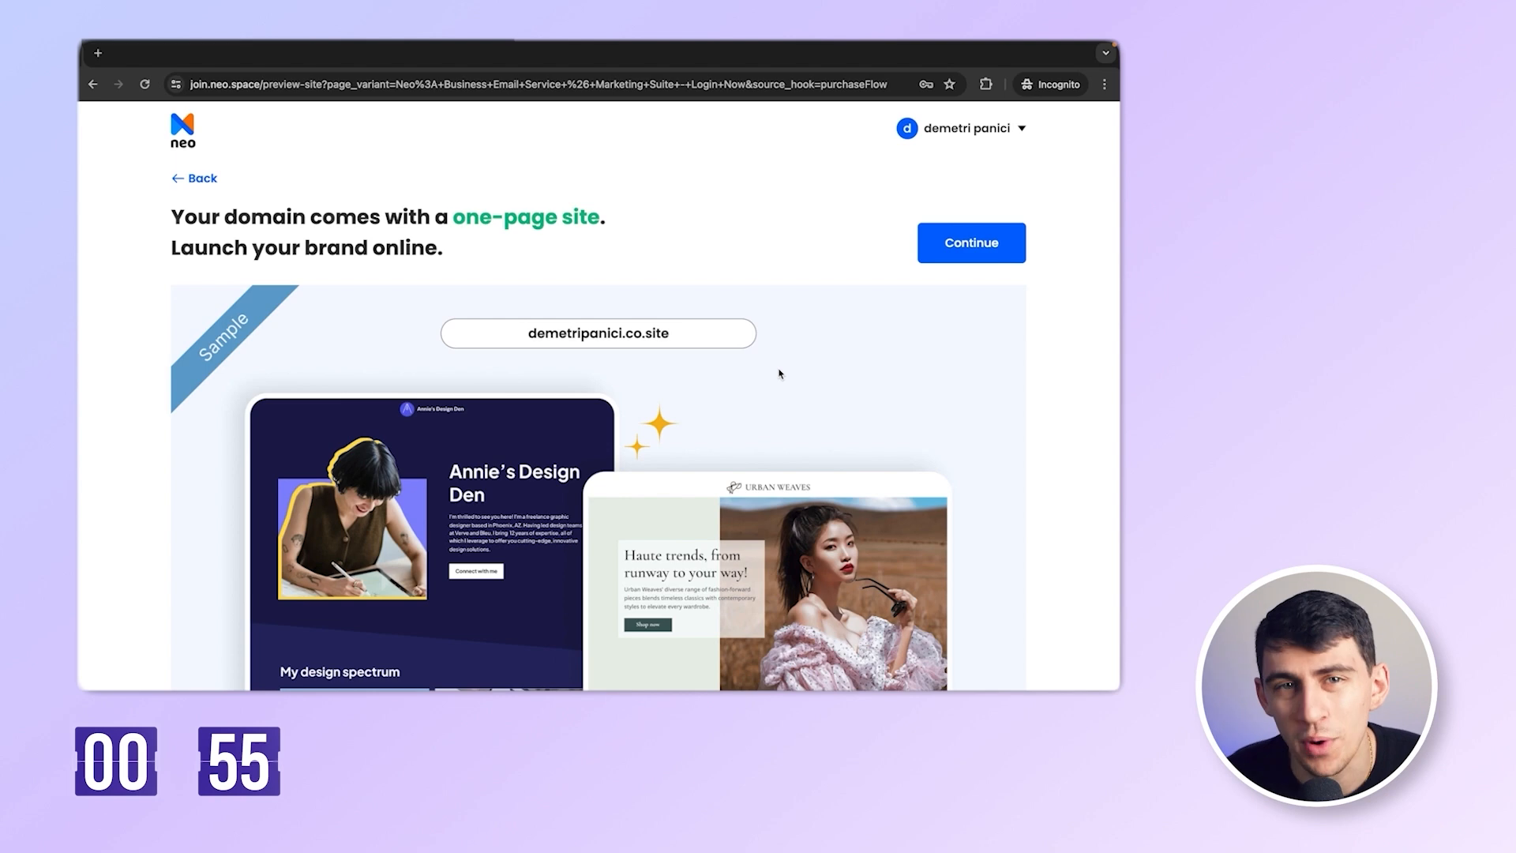
pyautogui.moveTo(847, 252)
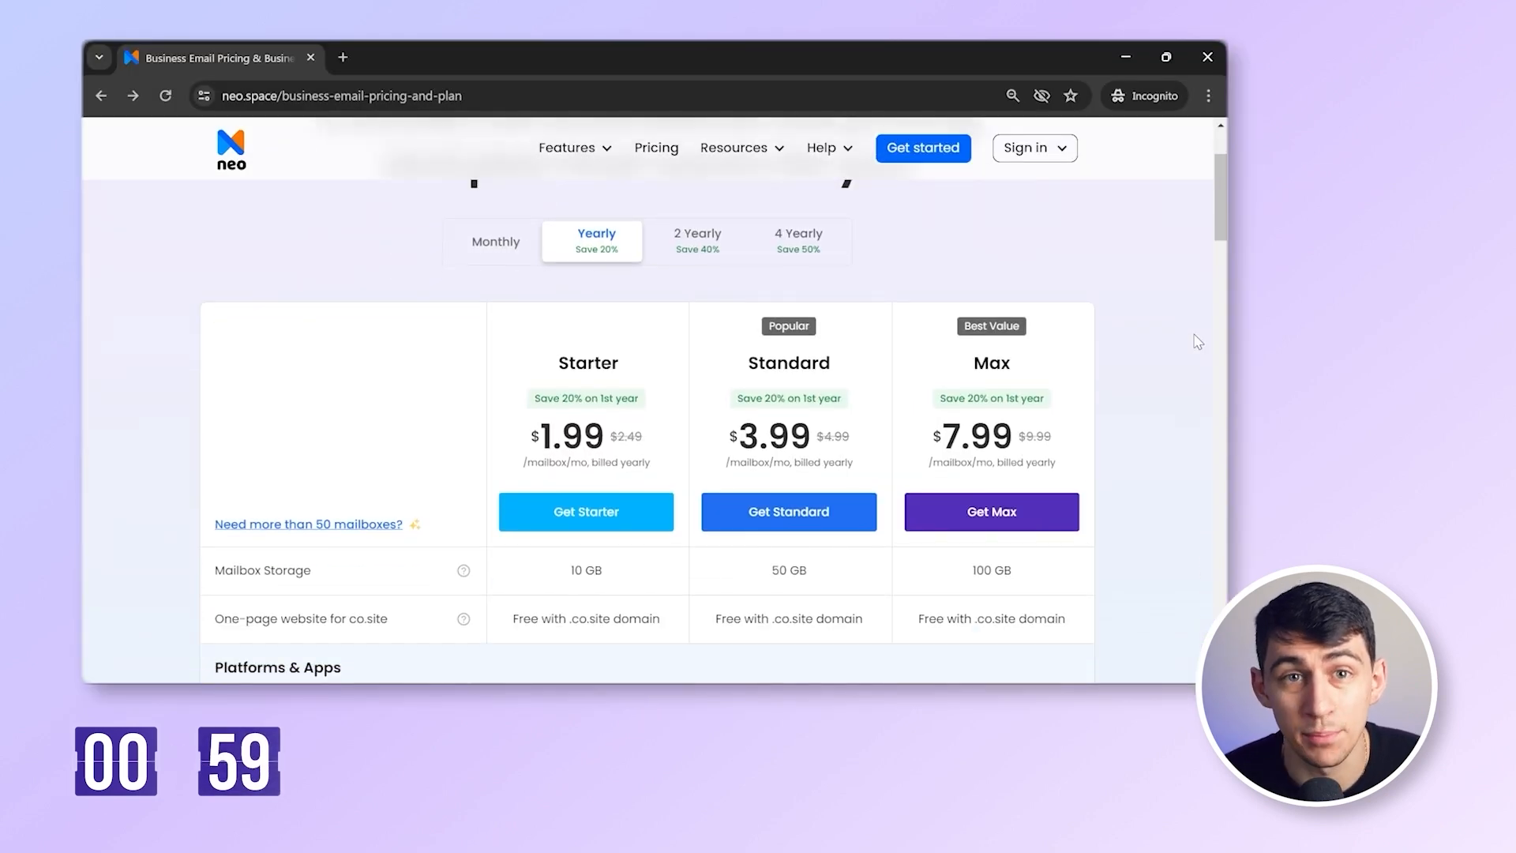
# Choose the Max plan from the pricing table and proceed to checkout.
pyautogui.scroll(-3)
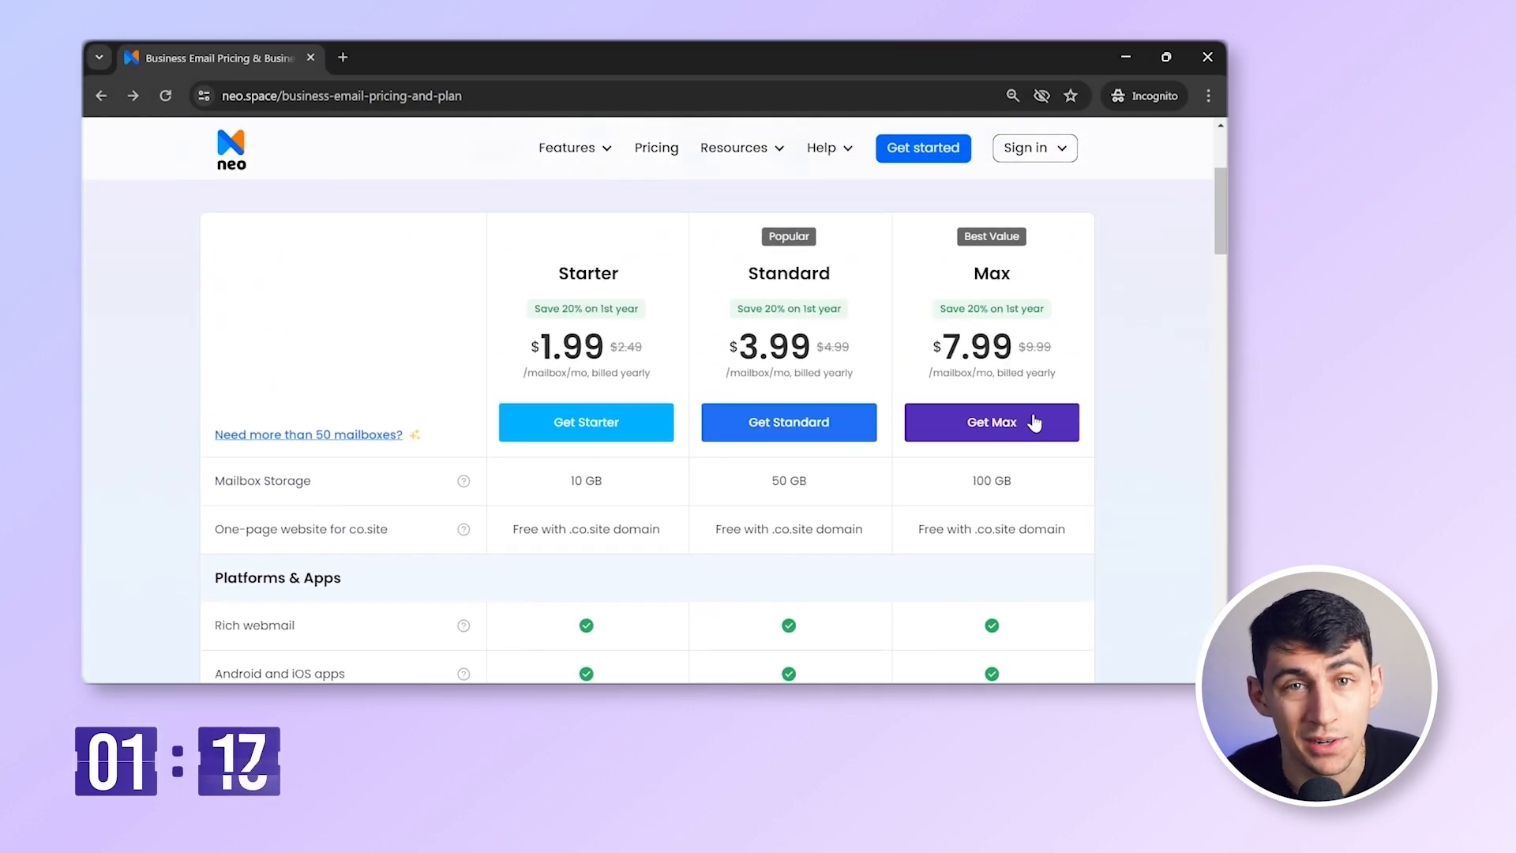
pyautogui.click(991, 421)
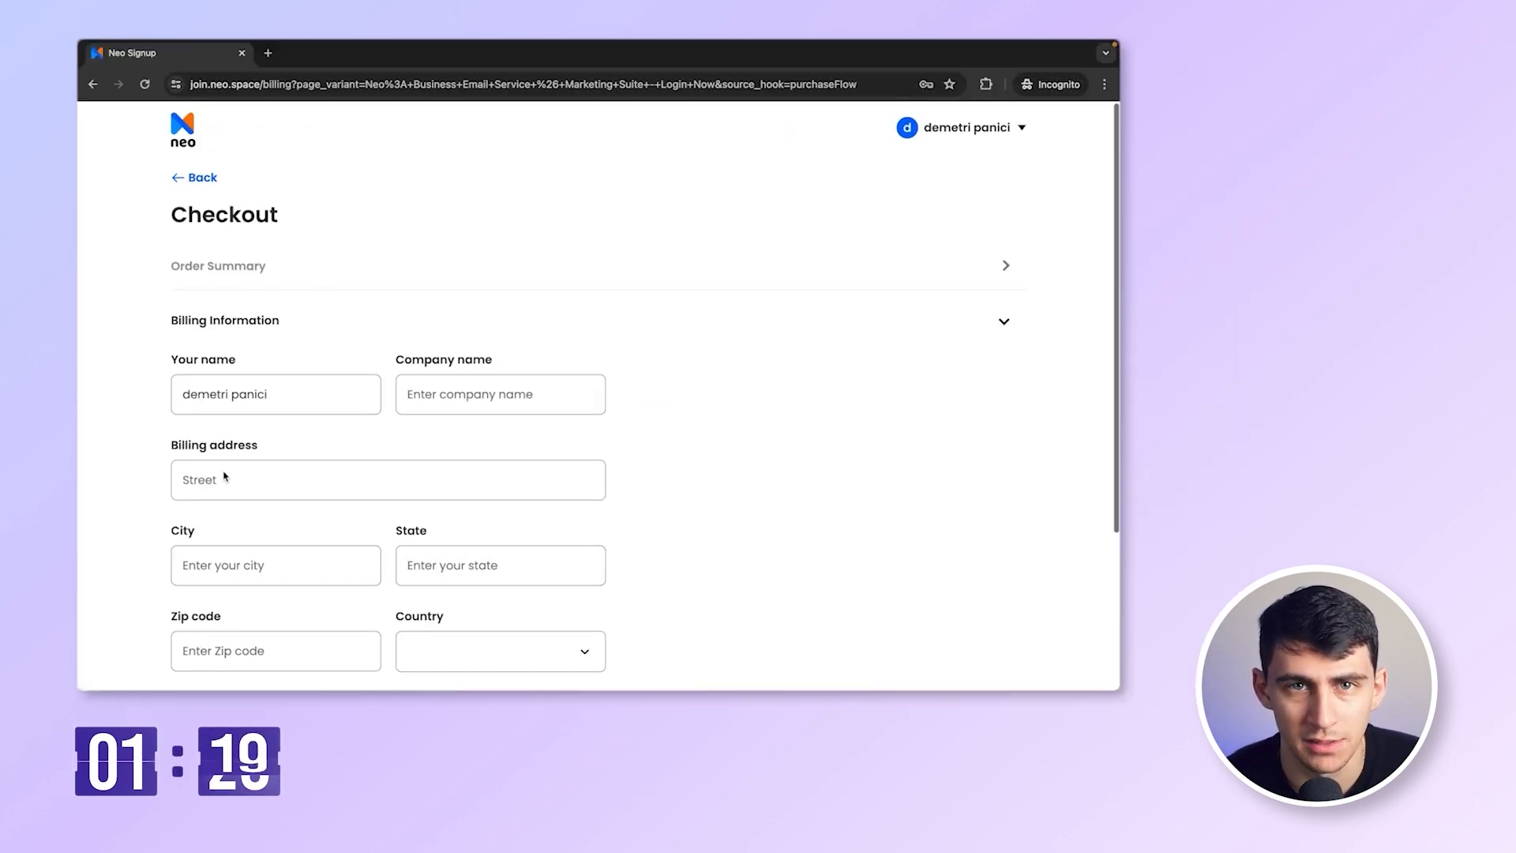
# Scroll through the checkout page's billing information form.
pyautogui.scroll(-3)
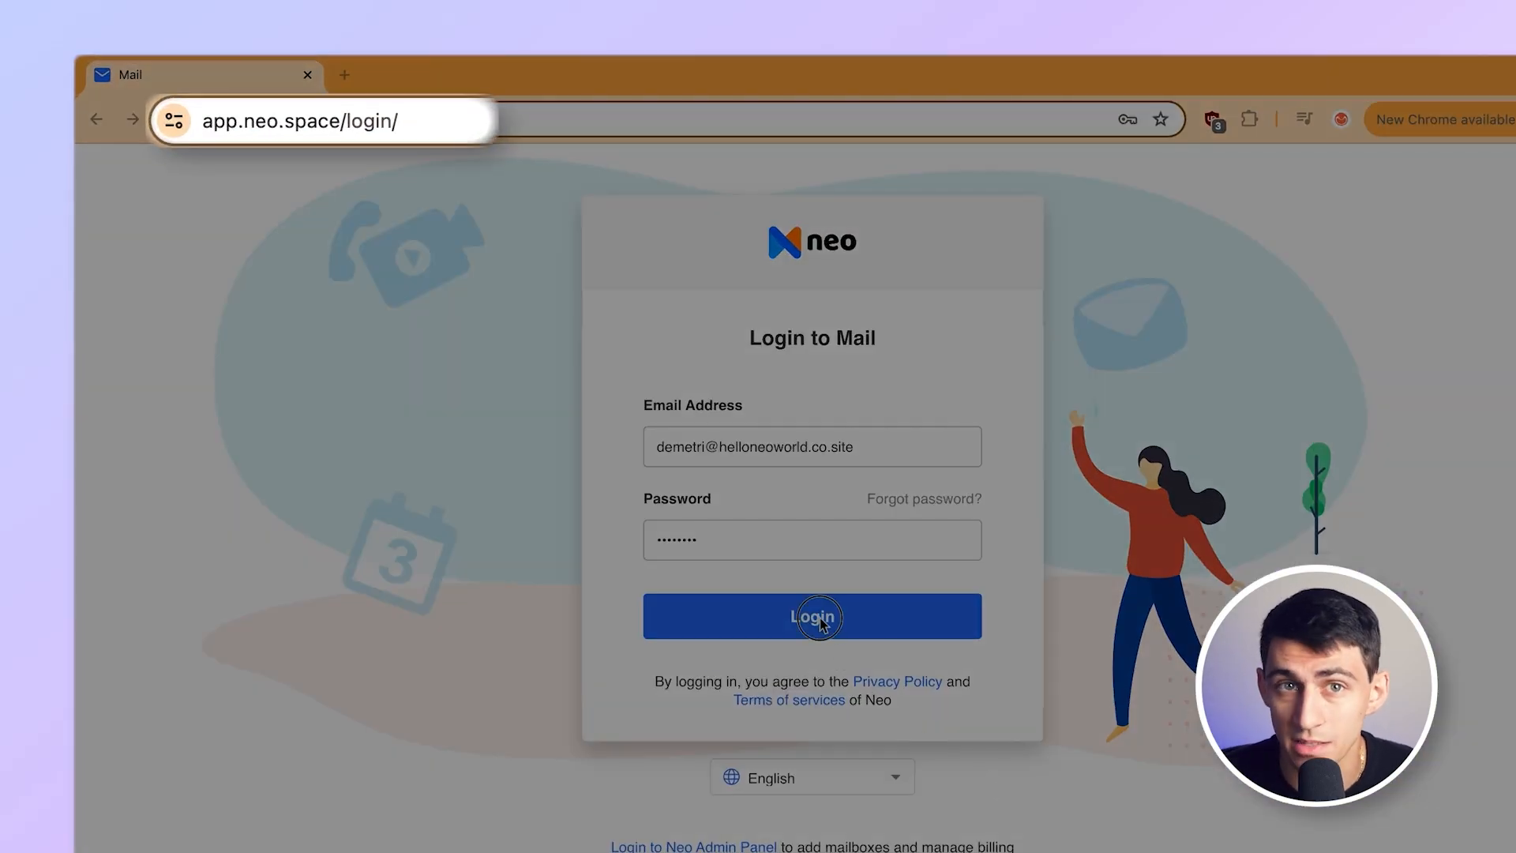
pyautogui.click(812, 616)
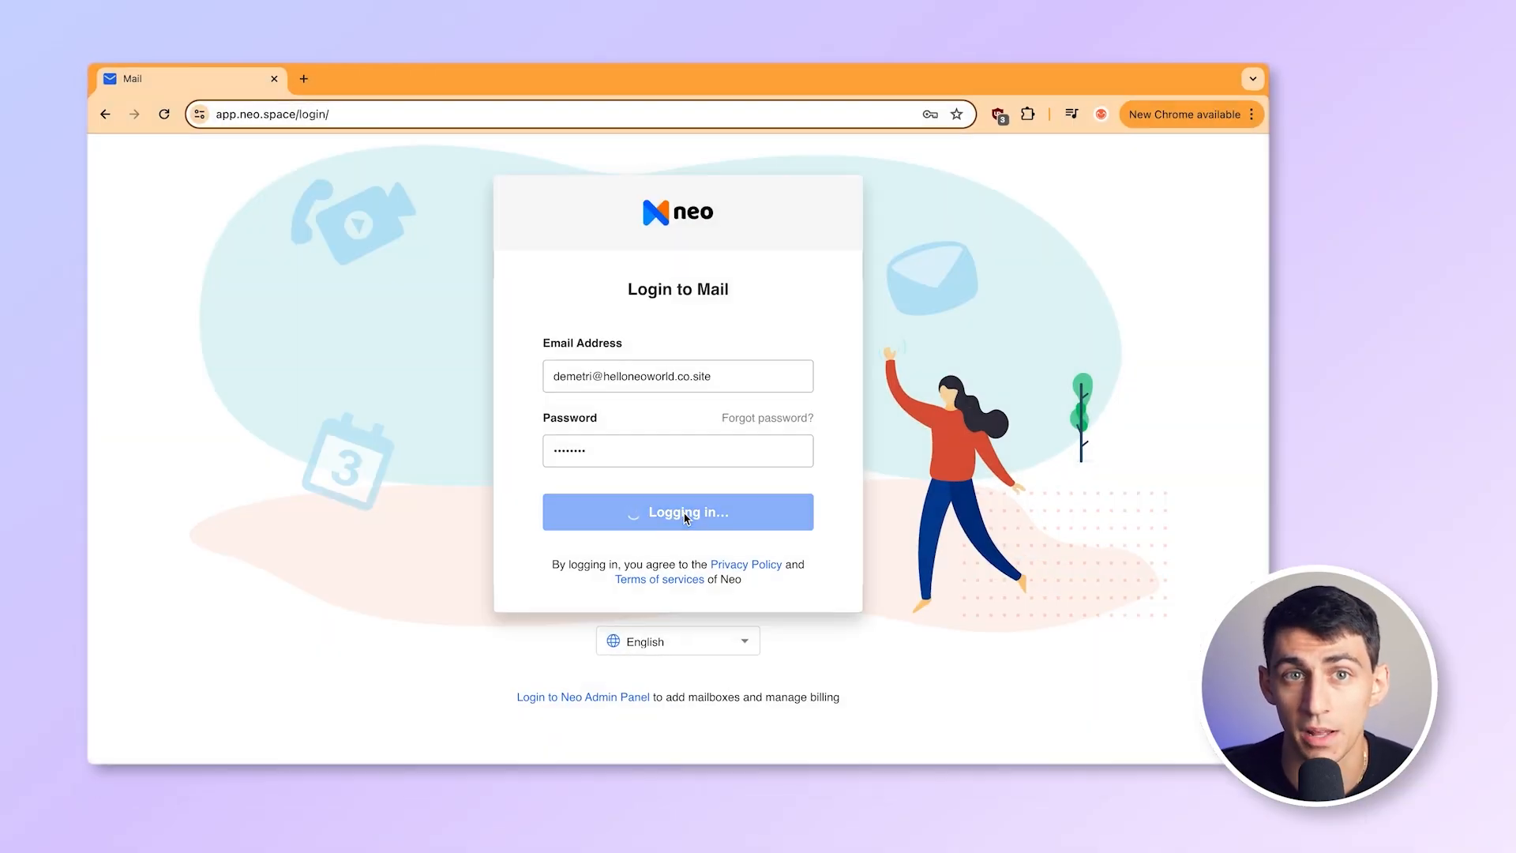
pyautogui.click(678, 511)
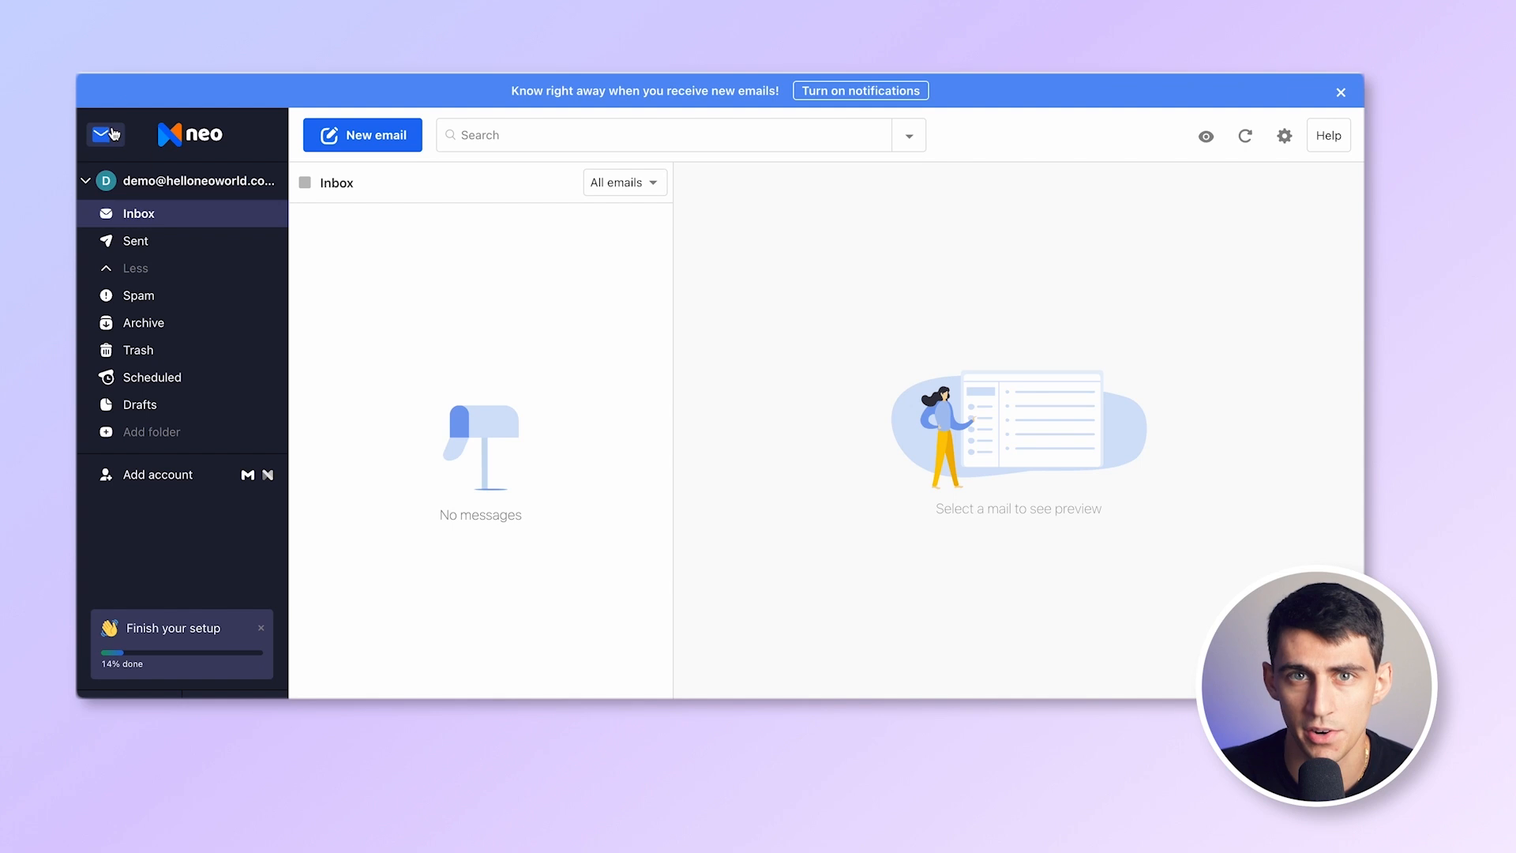
# Switch to Site (Beta) from the app list and start editing the DigitALL Co. site.
pyautogui.click(105, 132)
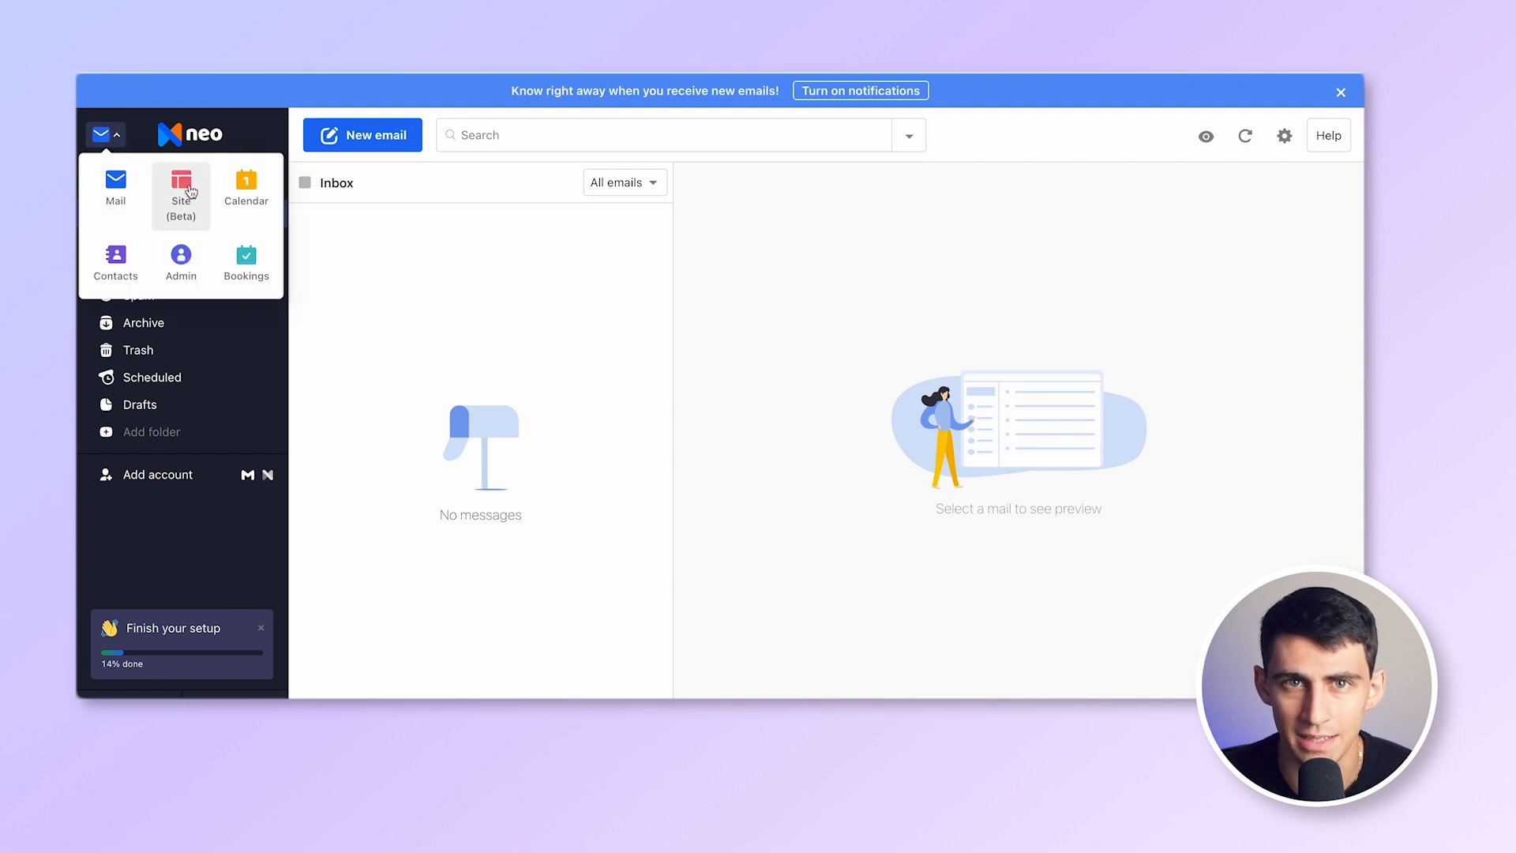
pyautogui.click(180, 195)
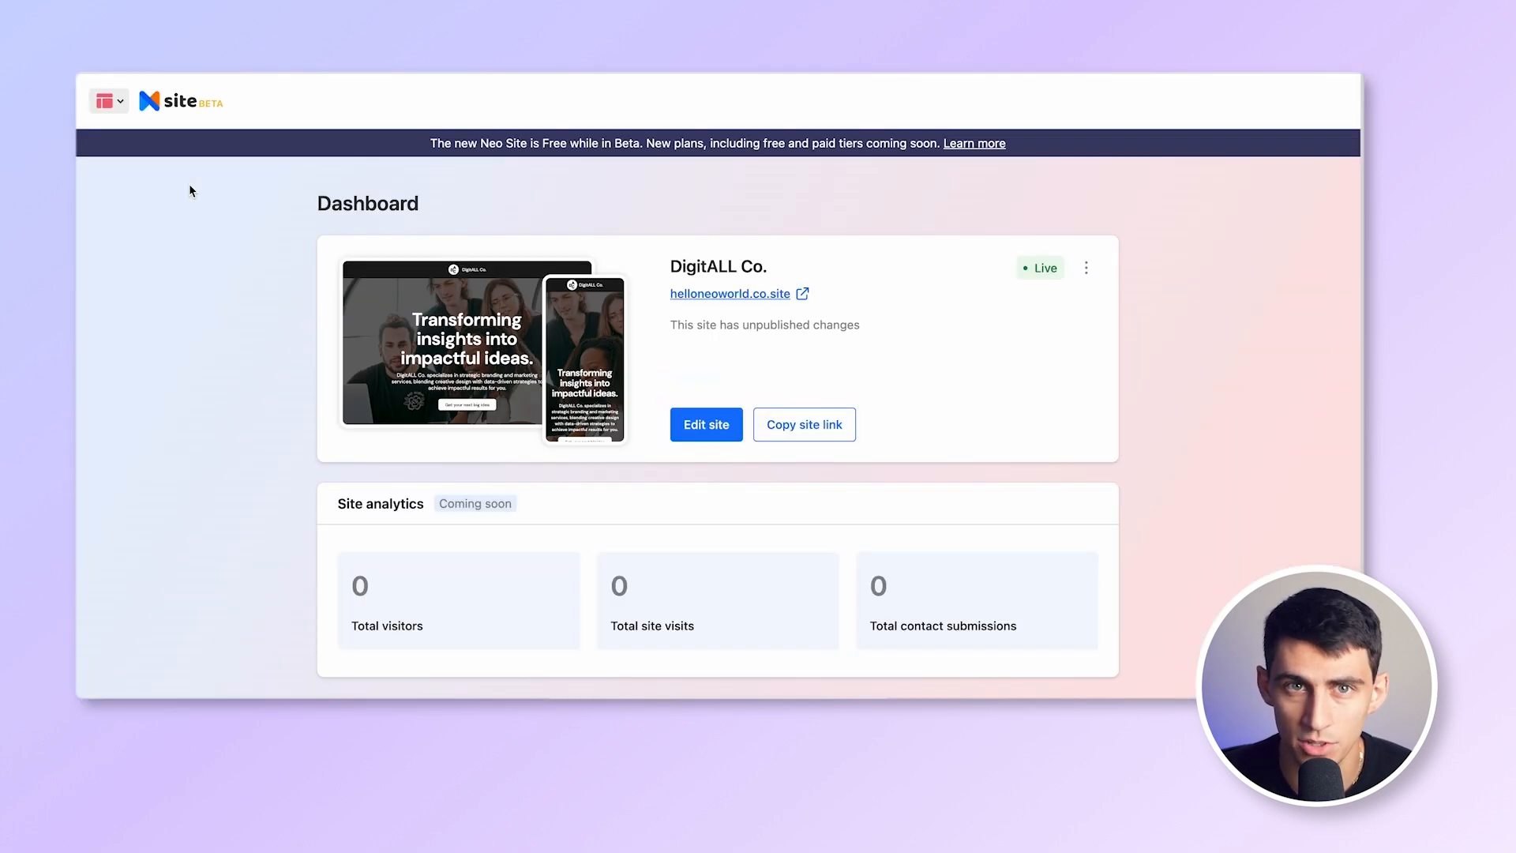
pyautogui.click(706, 425)
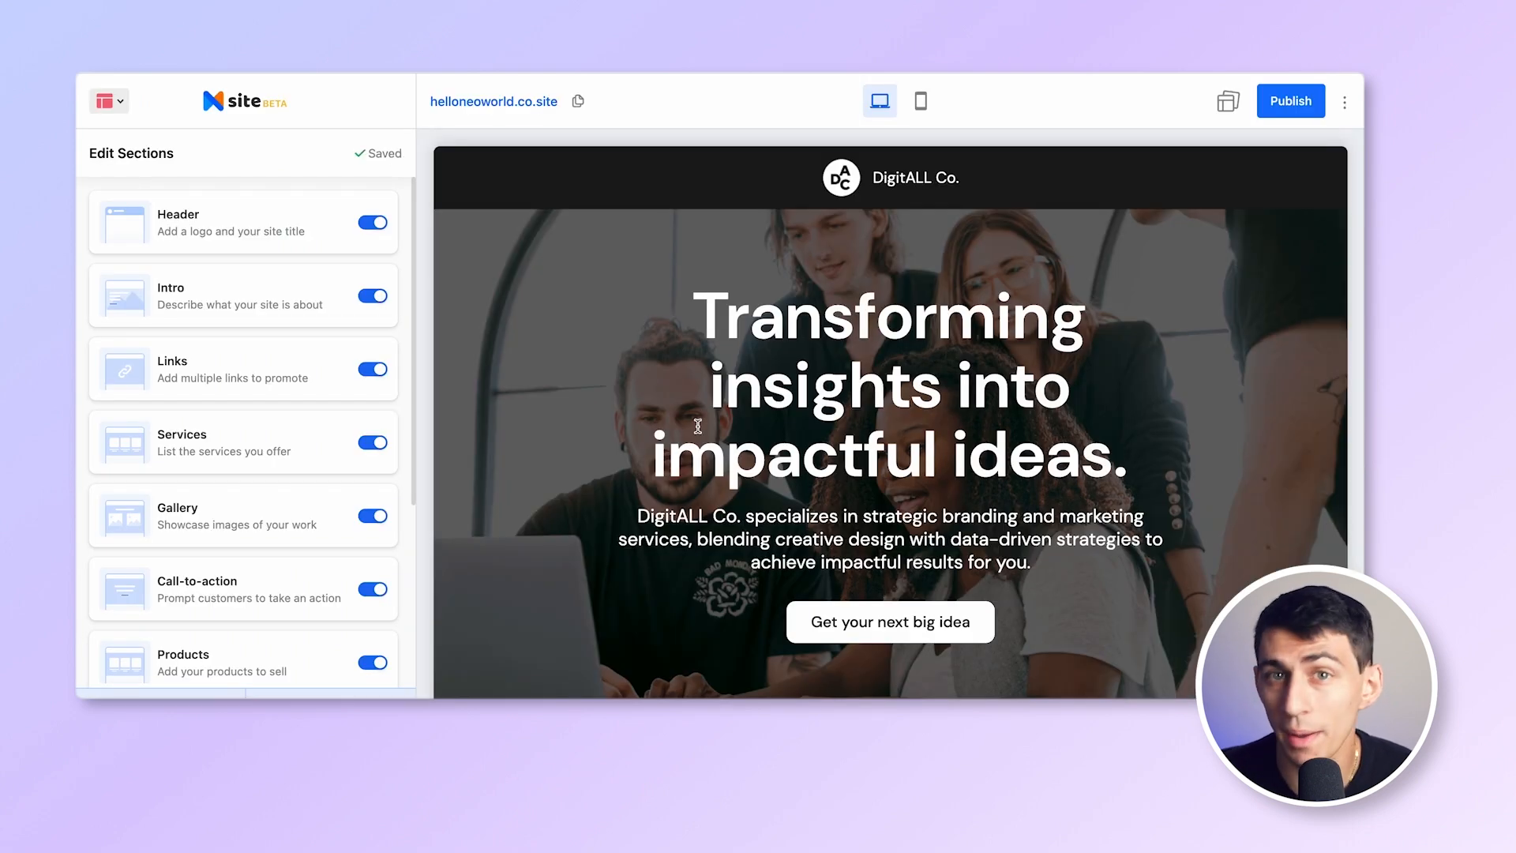
# Scroll the Edit Sections panel and open the Our services link settings.
pyautogui.scroll(-3)
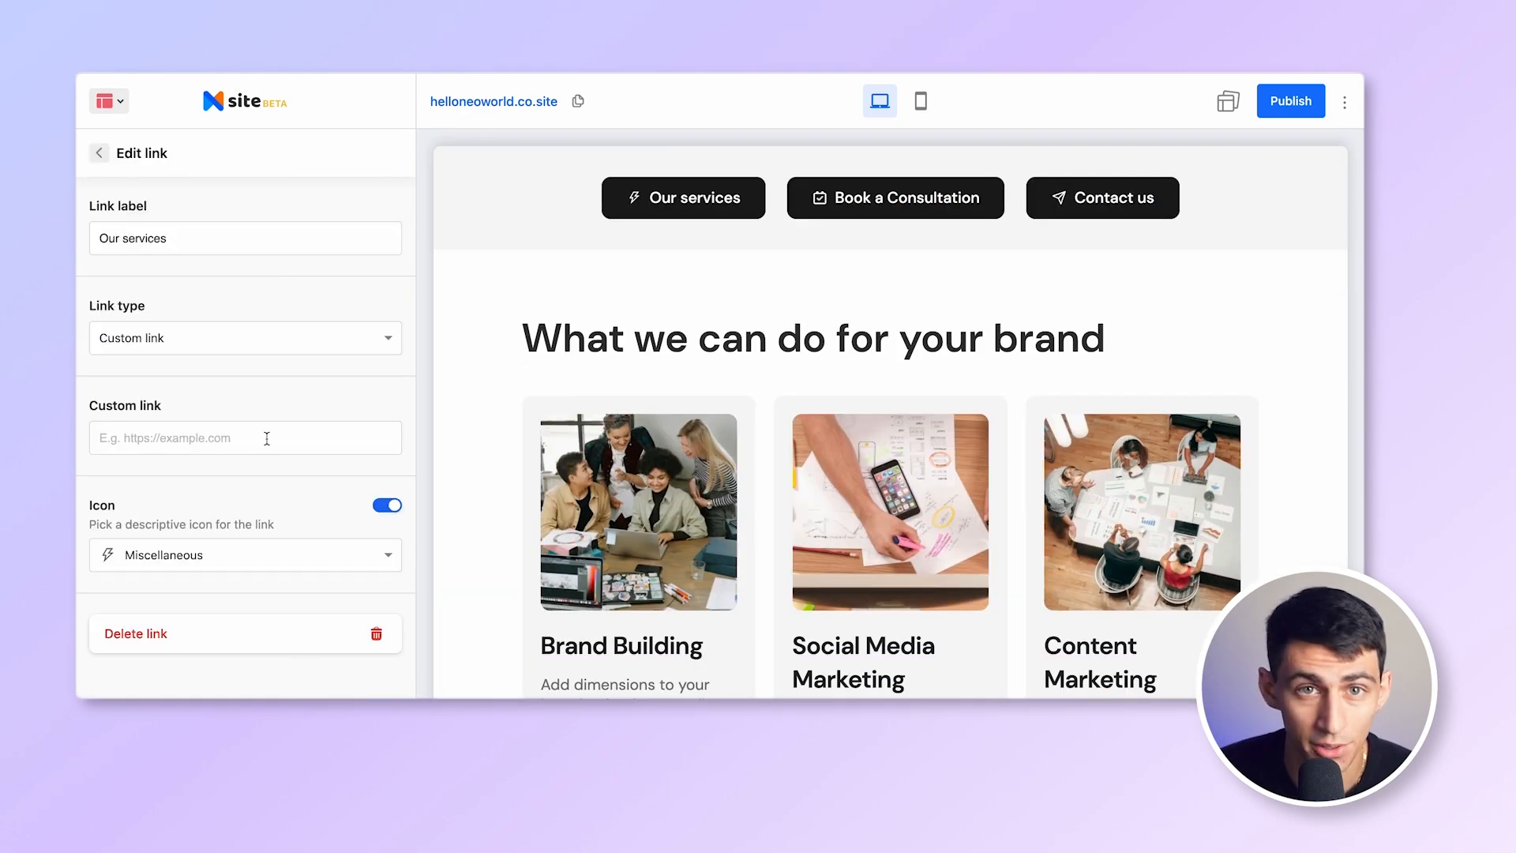
pyautogui.click(98, 153)
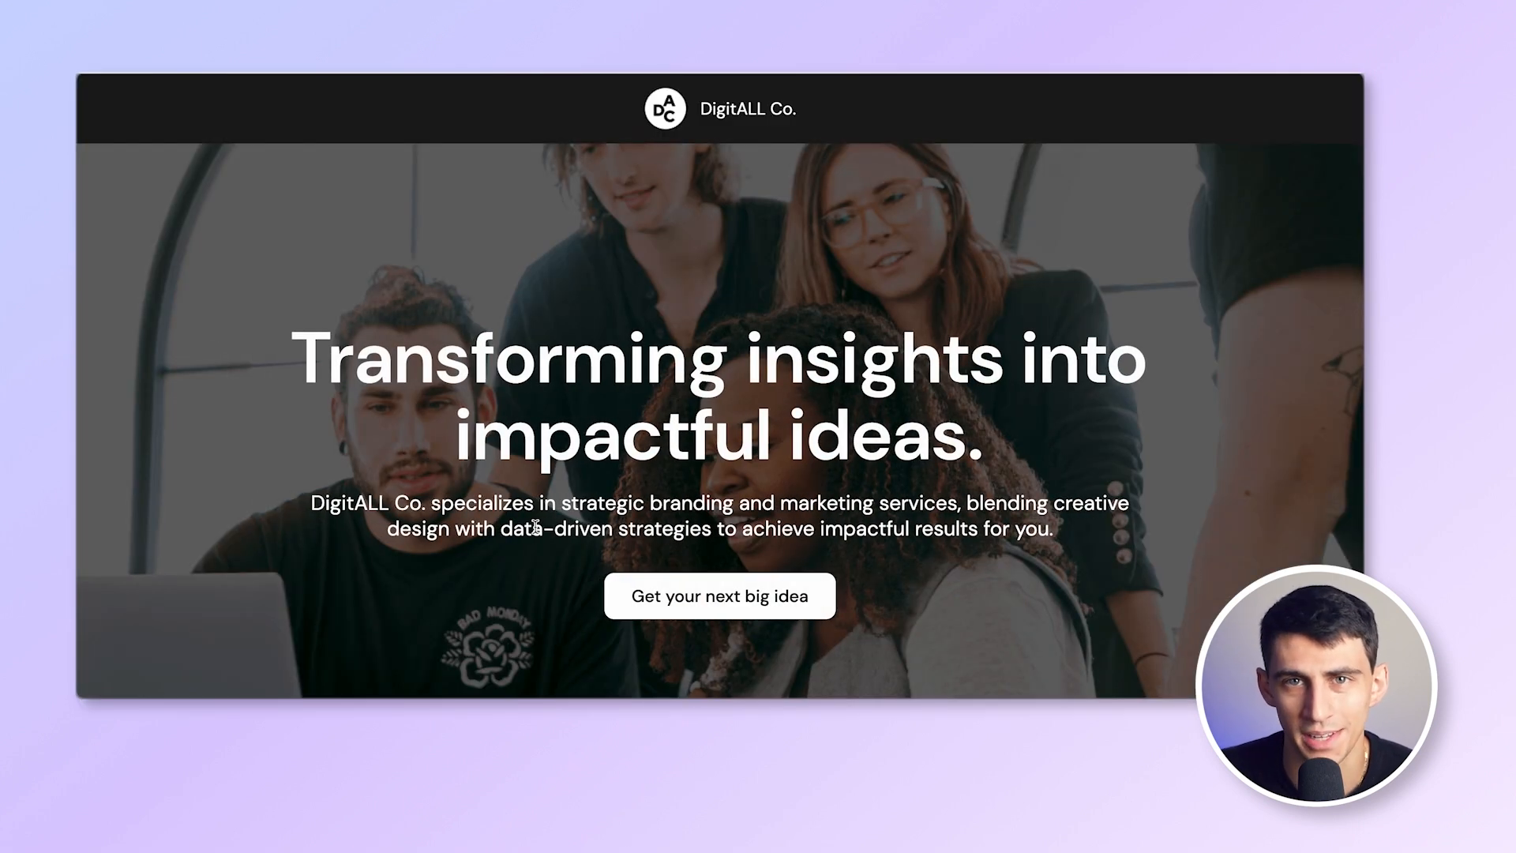
pyautogui.scroll(-3)
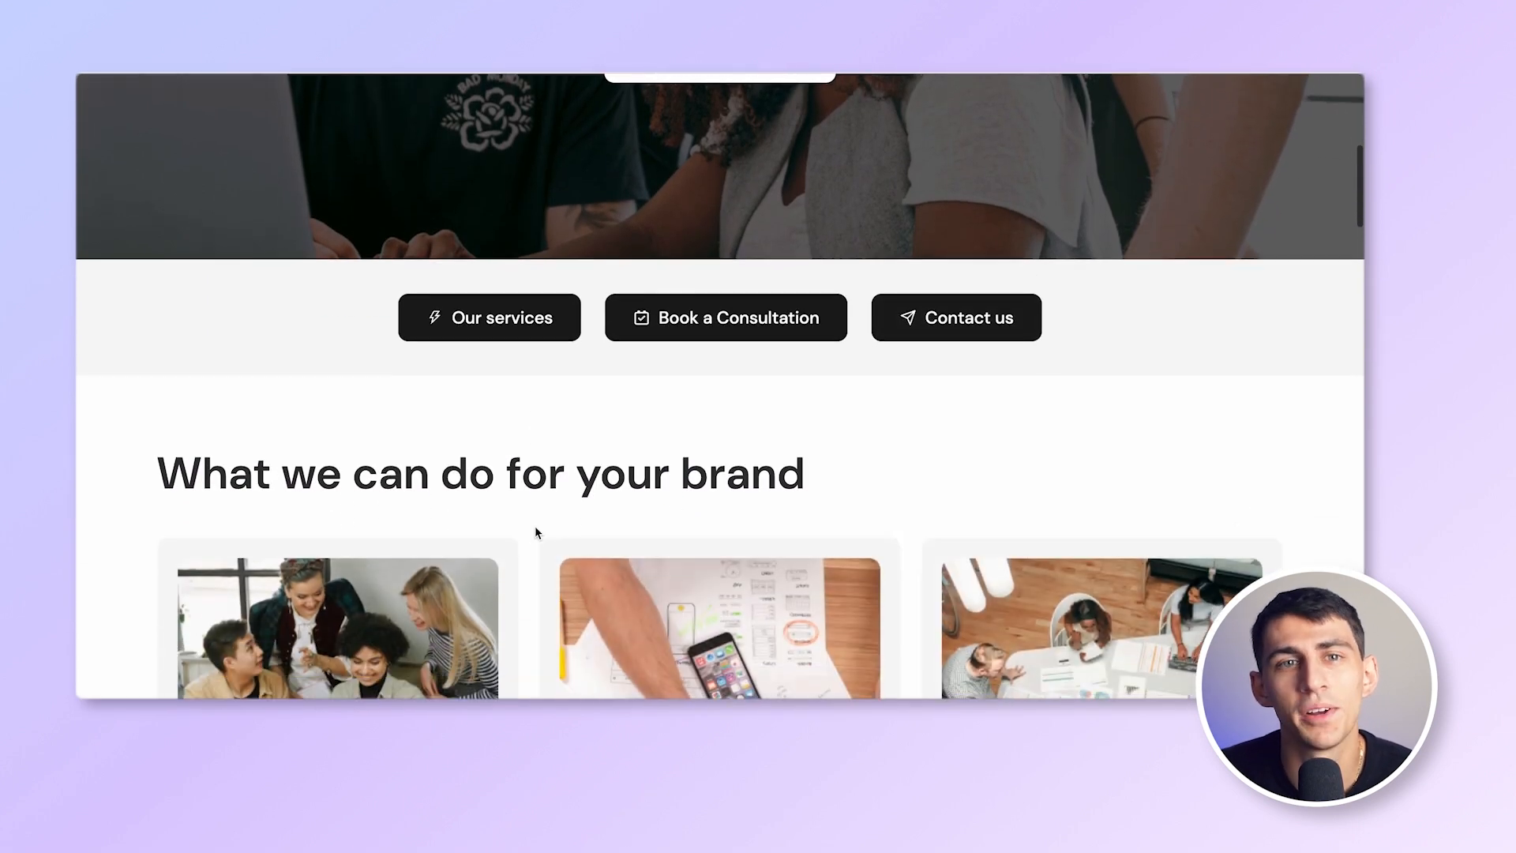
pyautogui.scroll(-3)
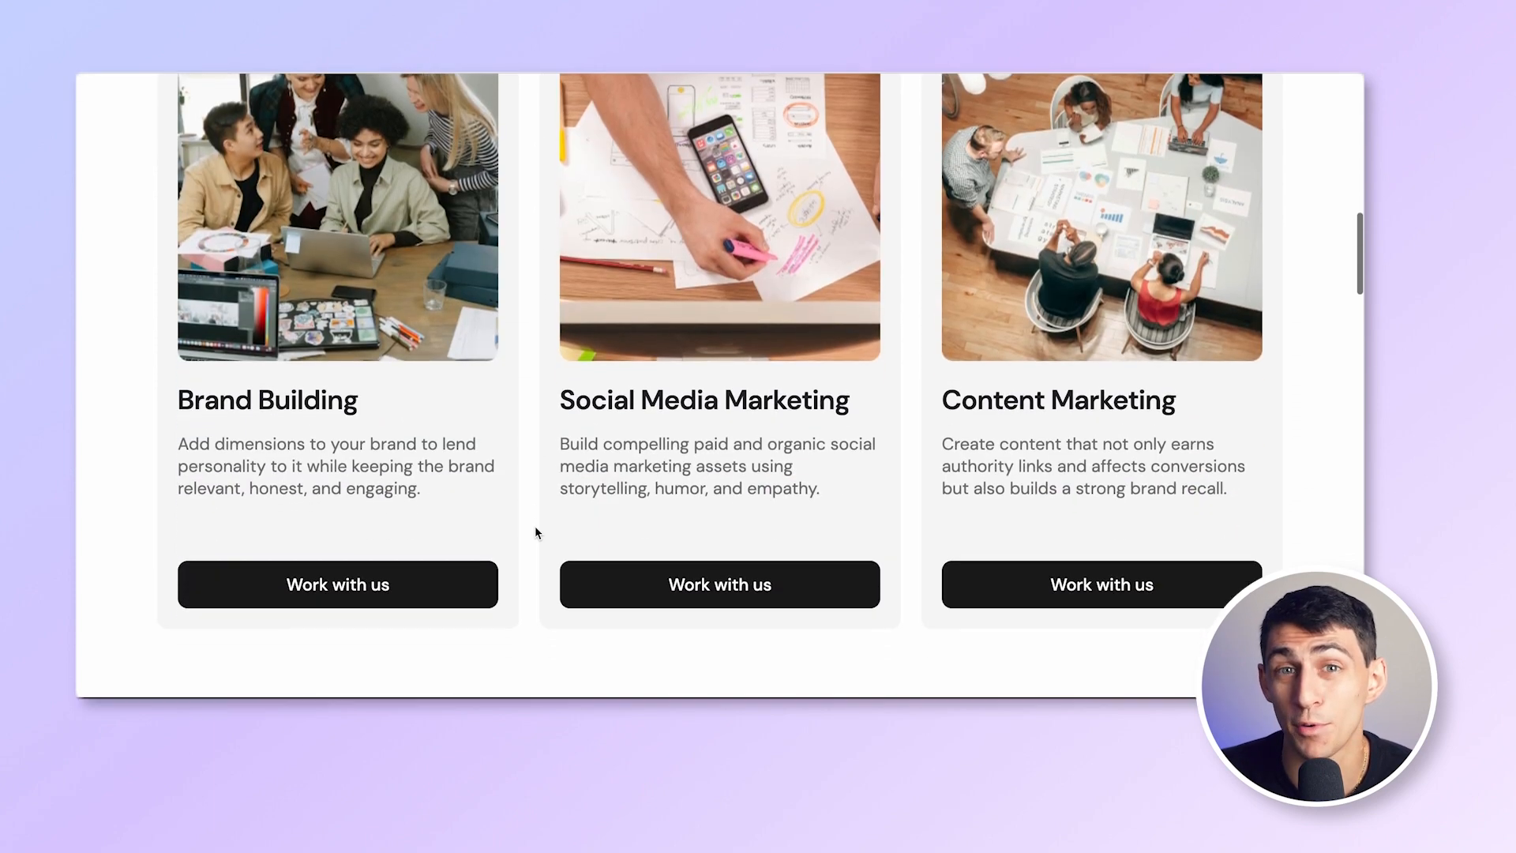
pyautogui.scroll(-3)
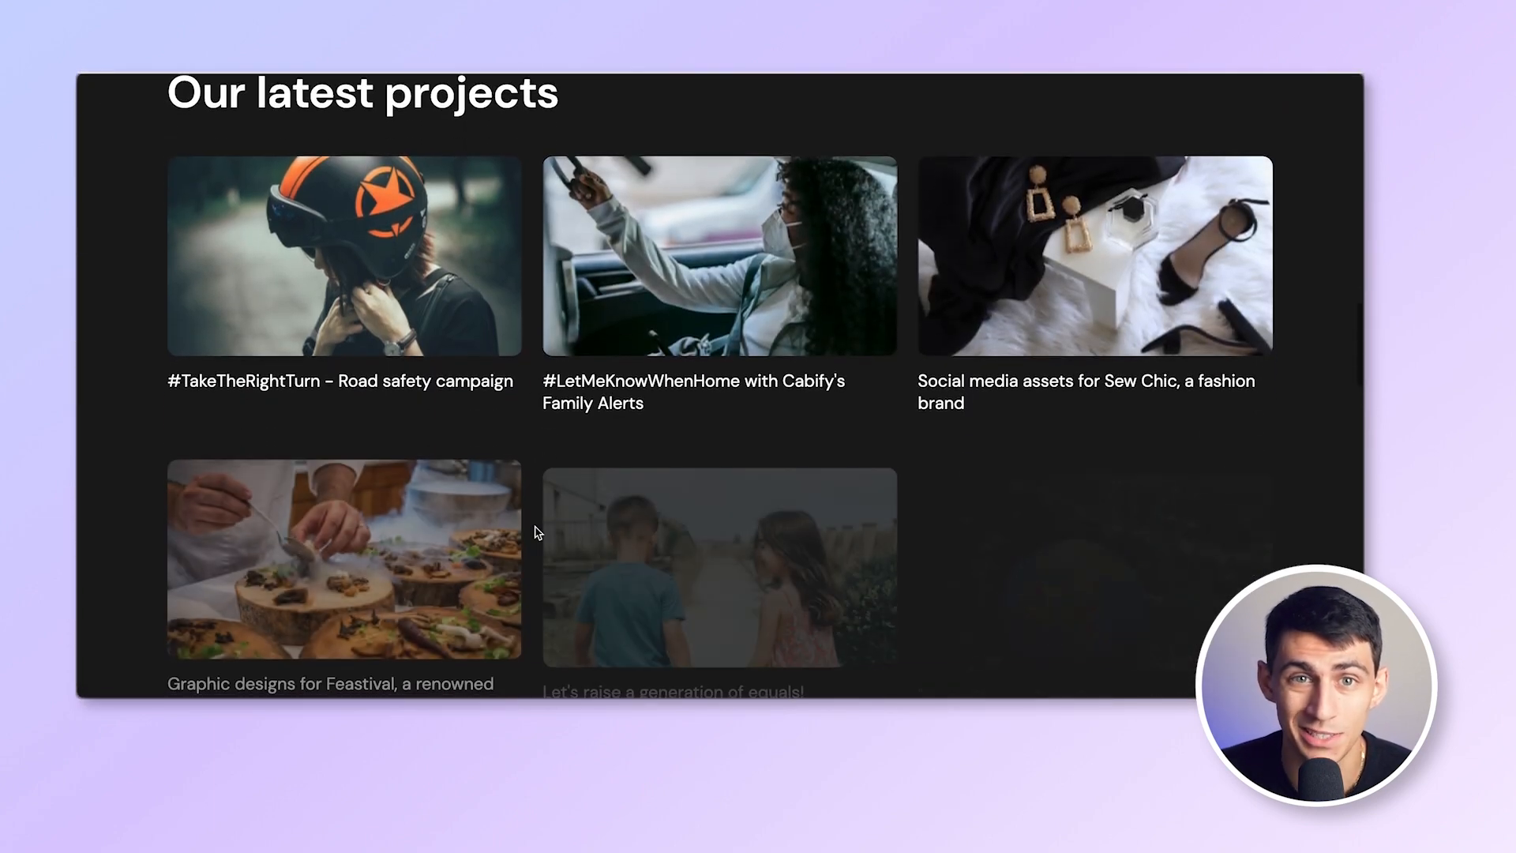
pyautogui.scroll(-3)
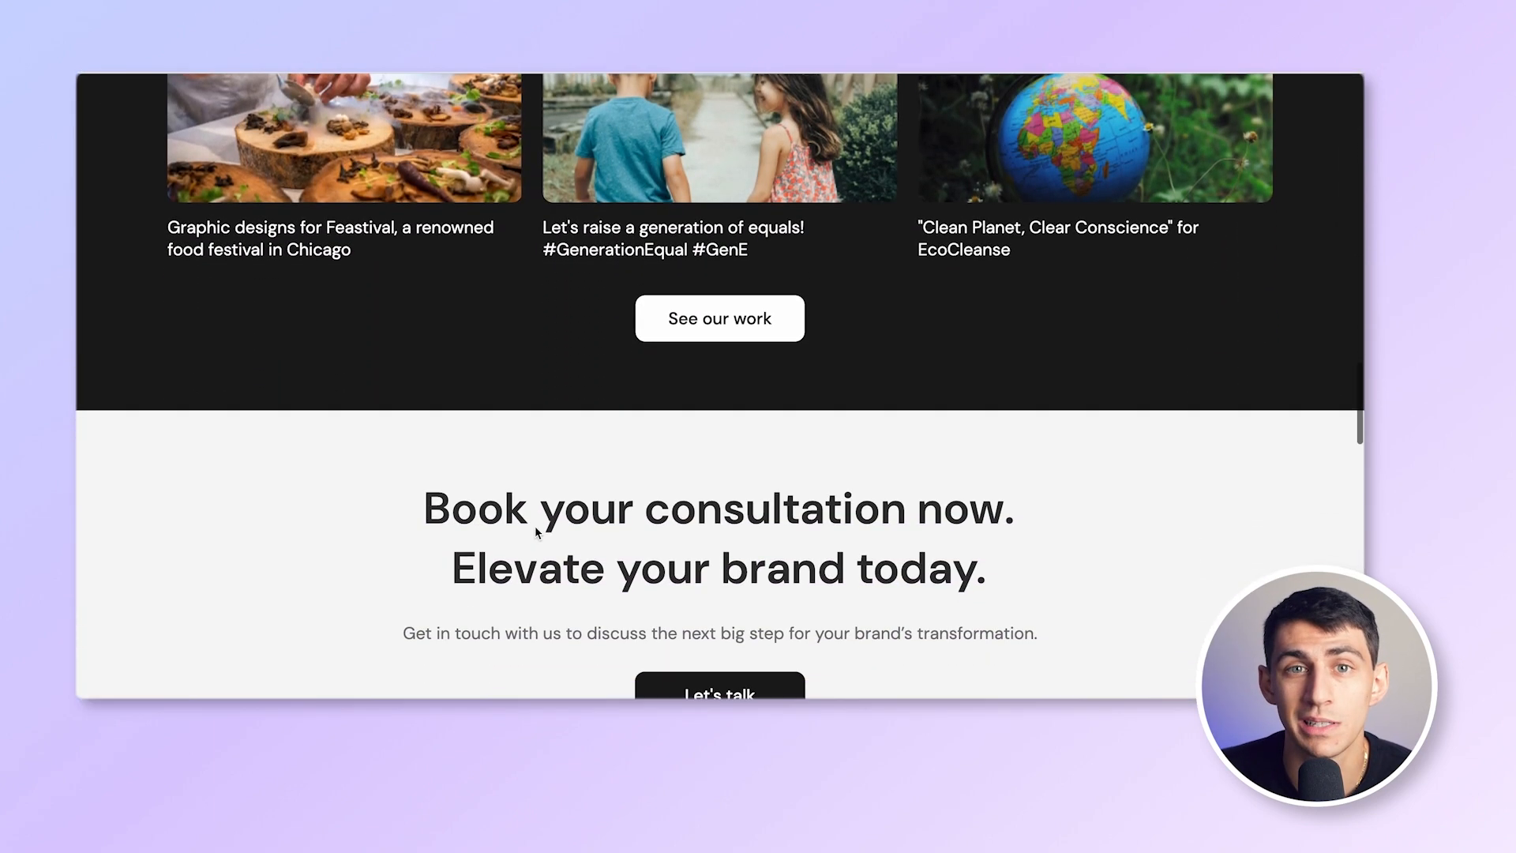
pyautogui.scroll(-3)
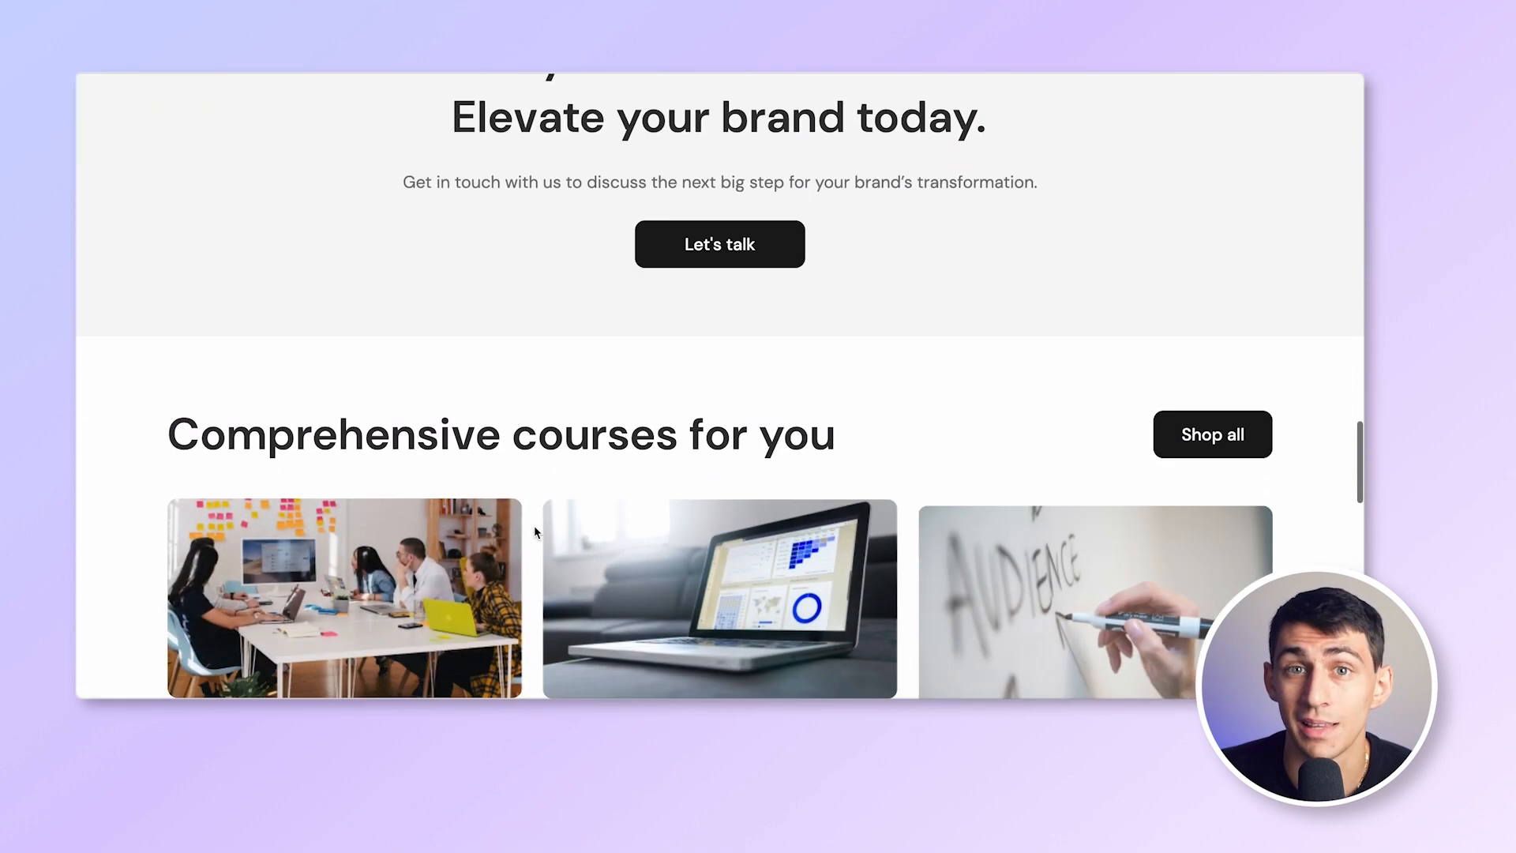